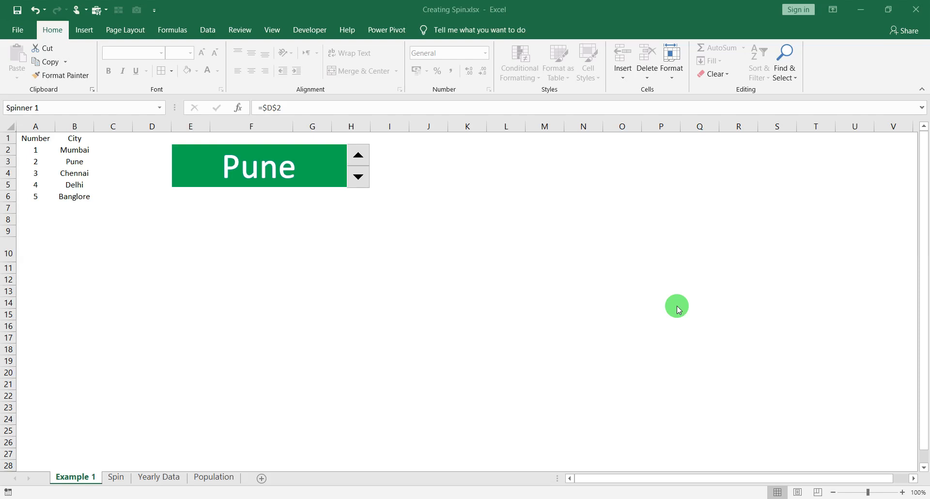
mouse_move(356, 214)
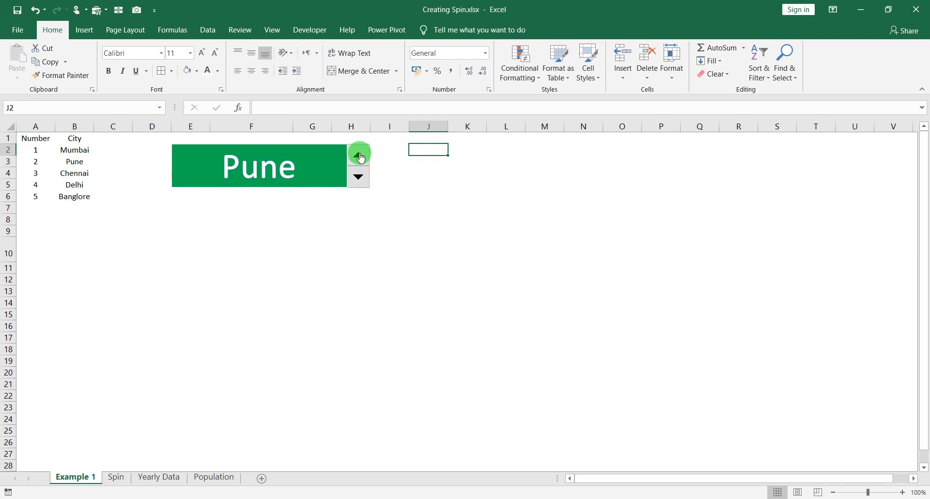
Step: Step the green box forward through the cities, then back one city
left_click(359, 154)
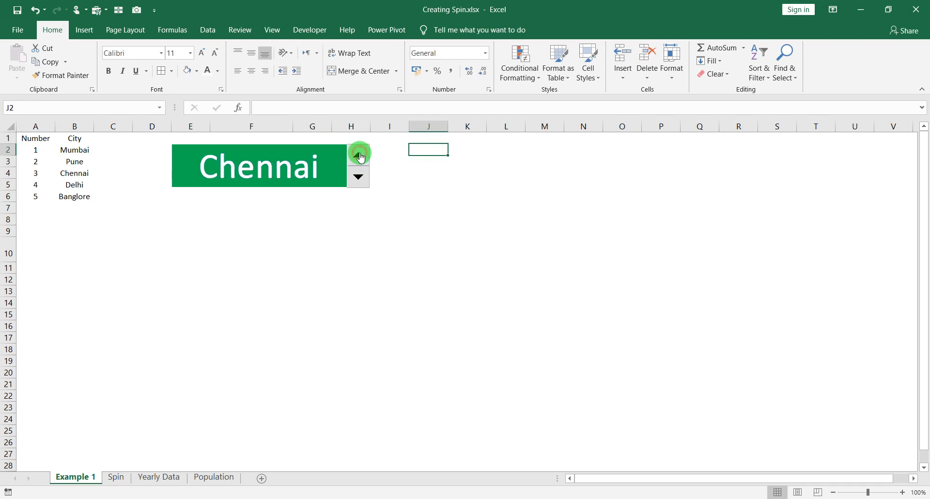
left_click(359, 154)
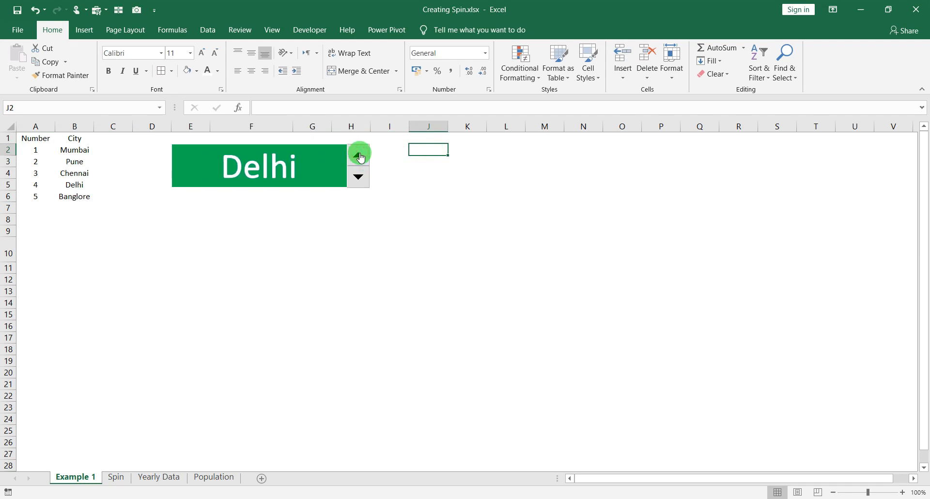
left_click(358, 177)
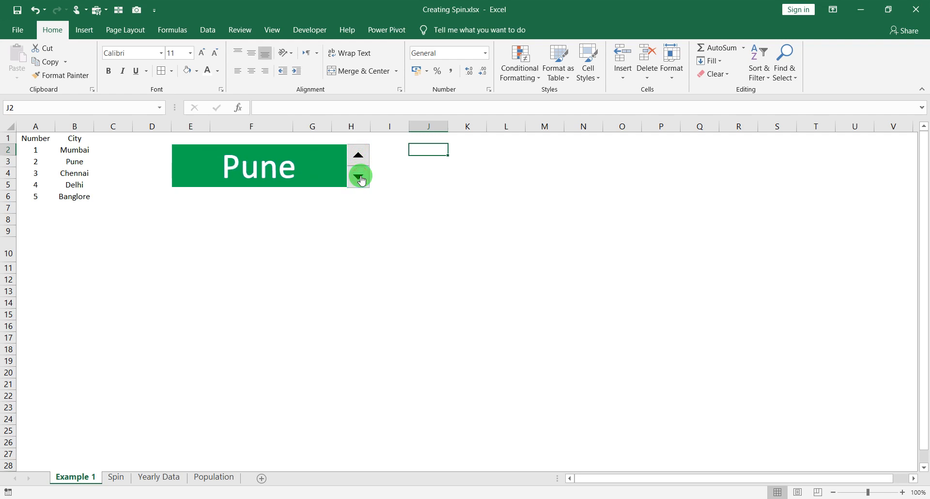
left_click(359, 177)
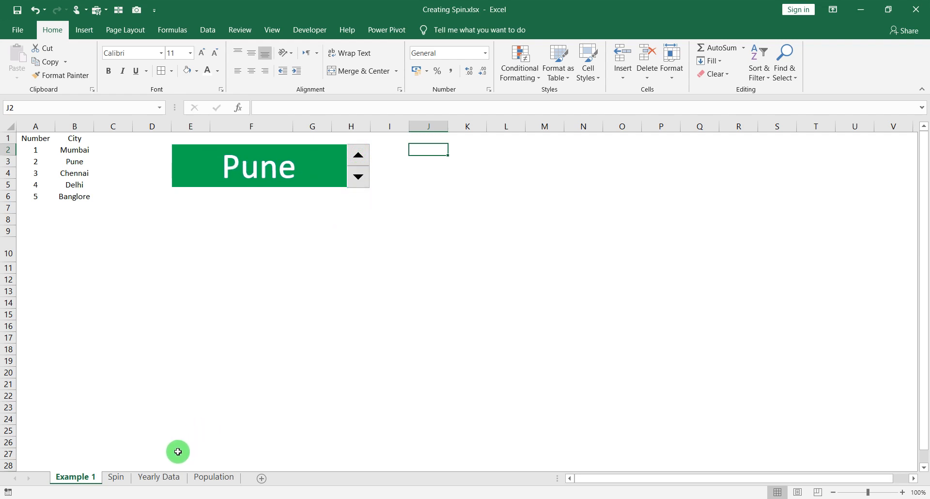
mouse_move(166, 471)
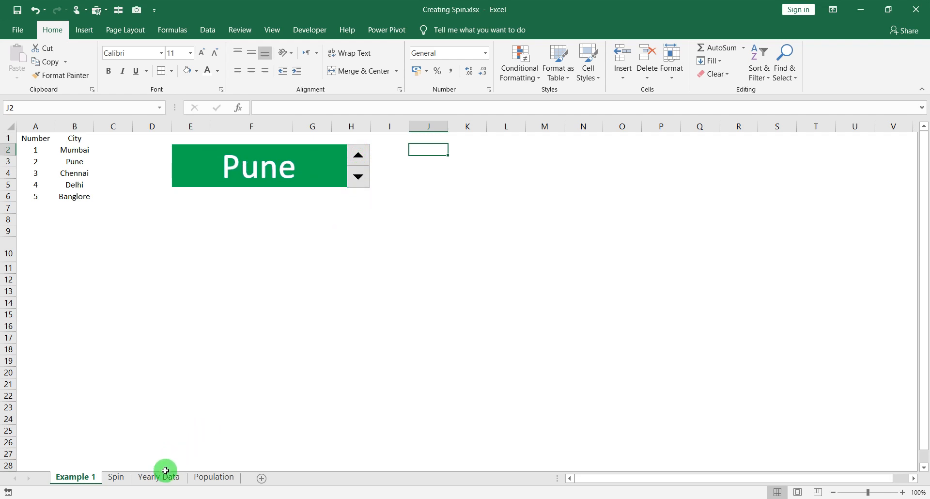
Step: On Yearly Data, step the chart forward to Year 2020, then back to Year 2016
left_click(158, 476)
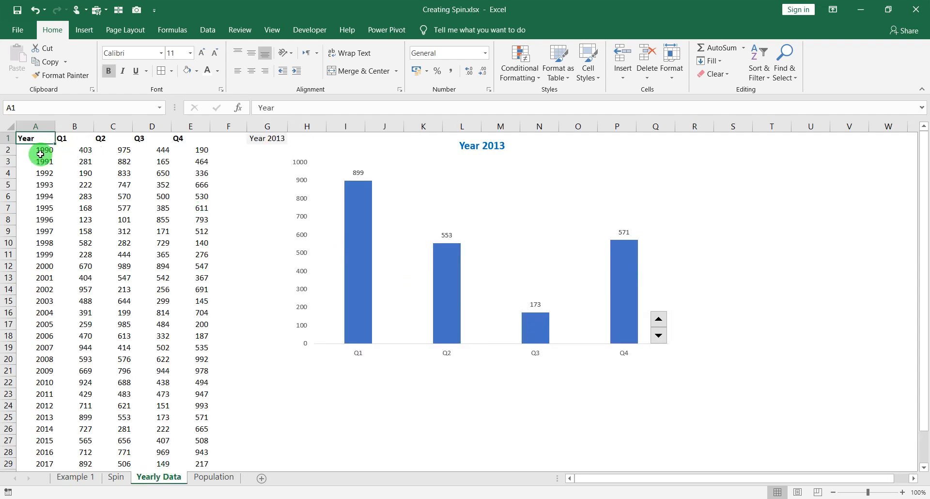
left_click(35, 149)
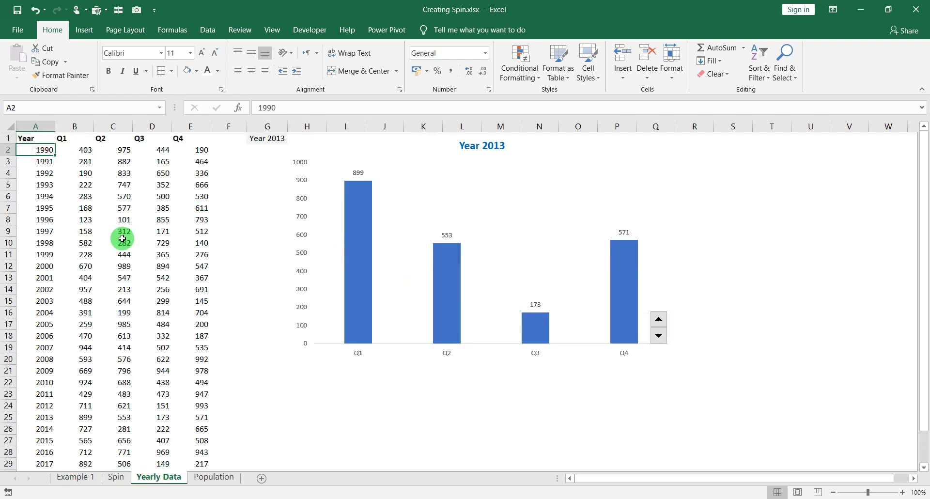
scroll("down", 3)
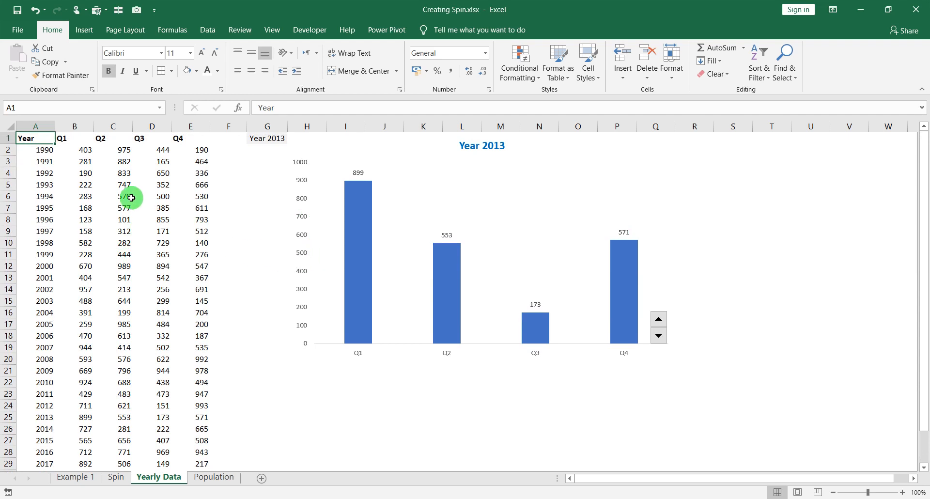
mouse_move(651, 206)
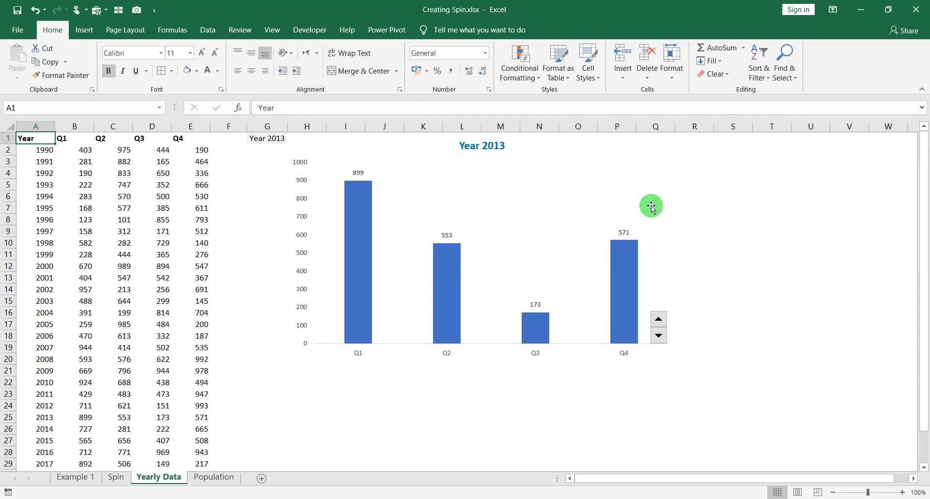
mouse_move(245, 237)
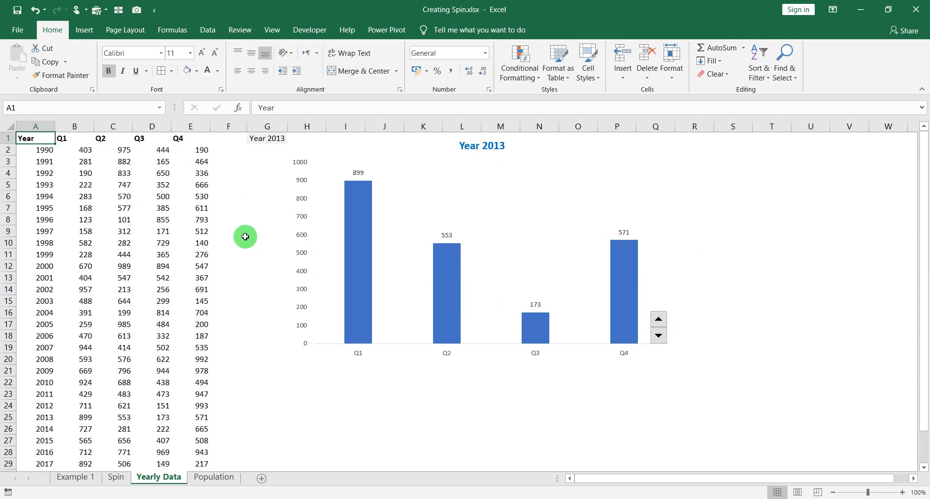
mouse_move(567, 251)
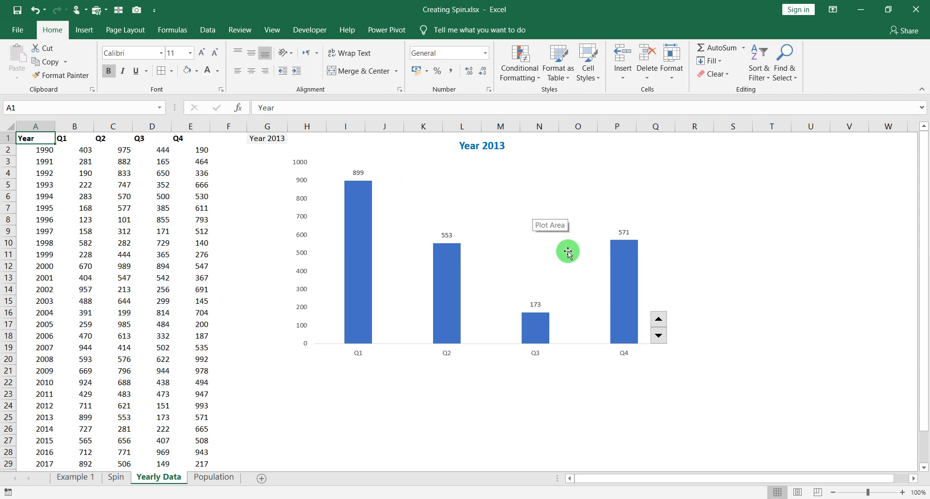
mouse_move(688, 274)
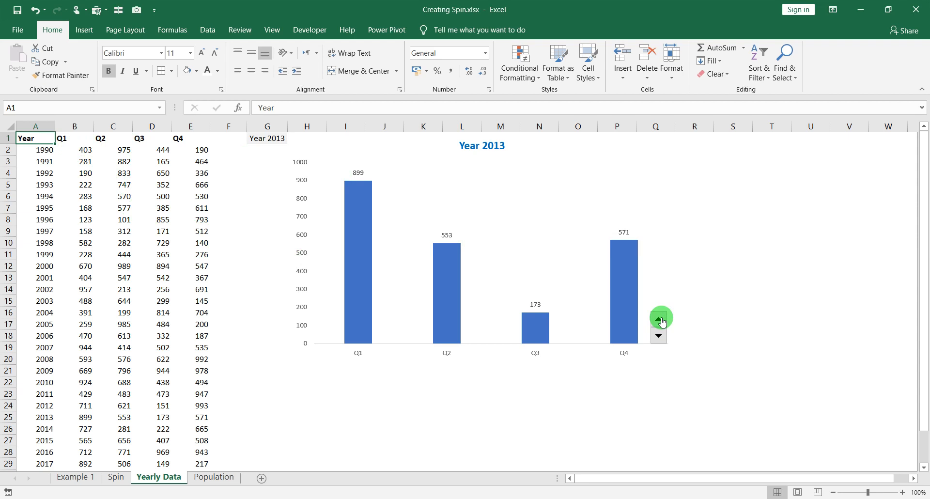
left_click(660, 314)
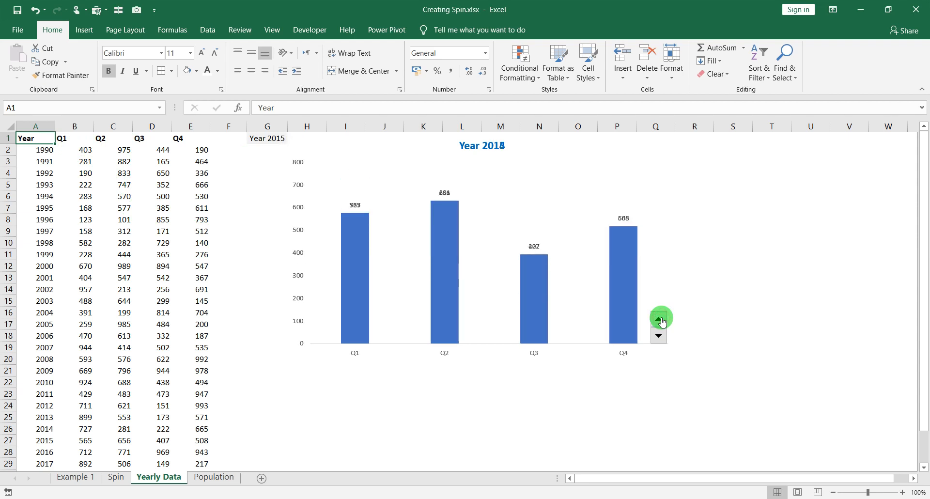
left_click(659, 315)
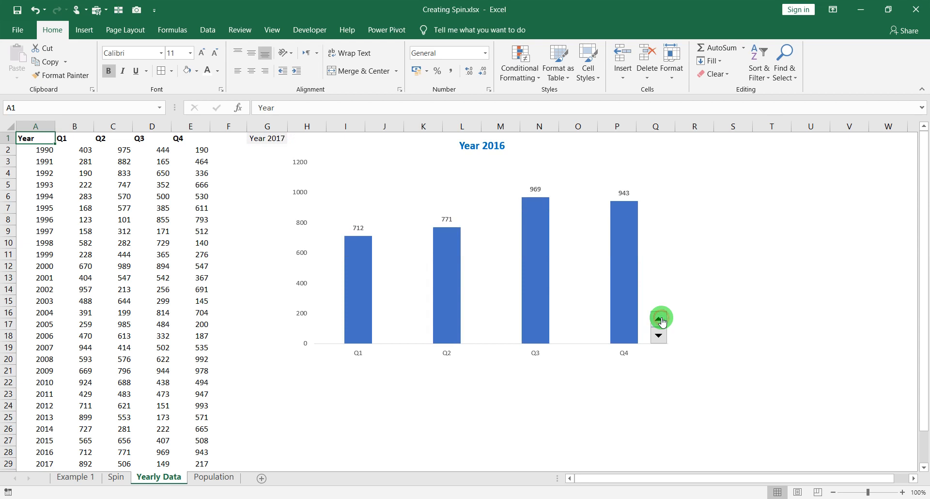
left_click(658, 318)
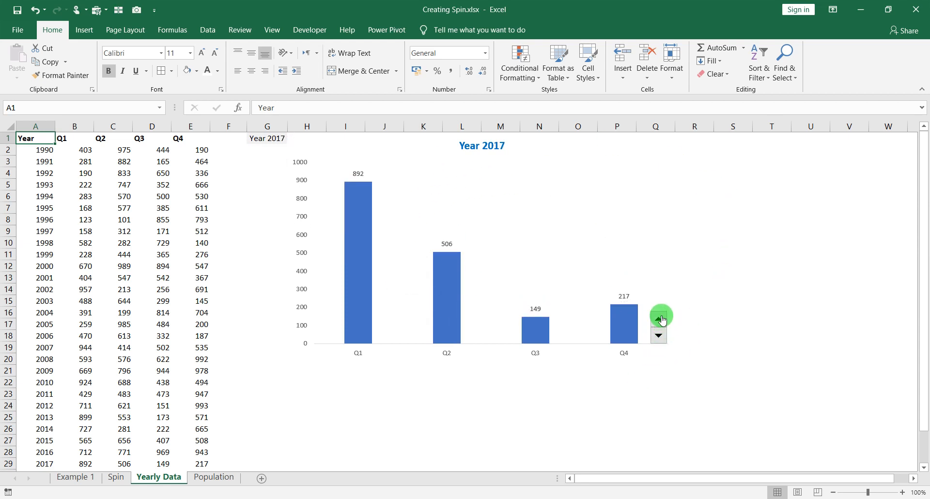
left_click(659, 319)
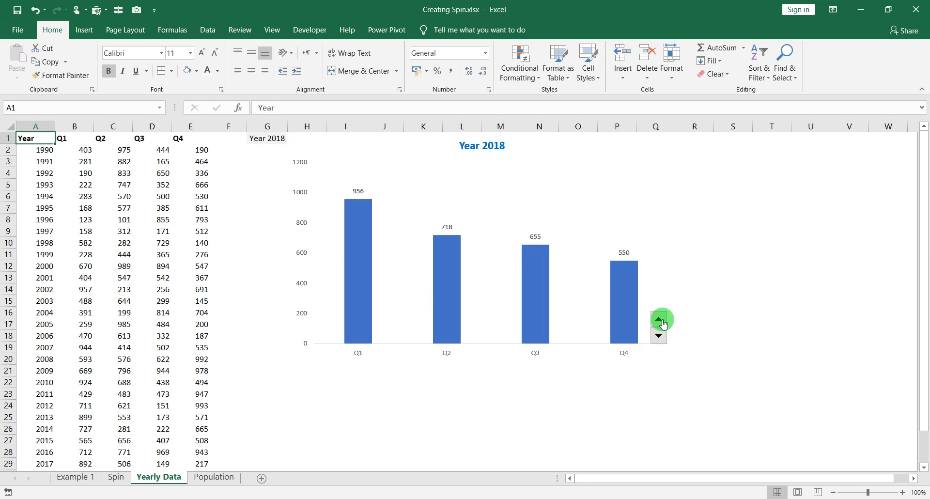
left_click(658, 320)
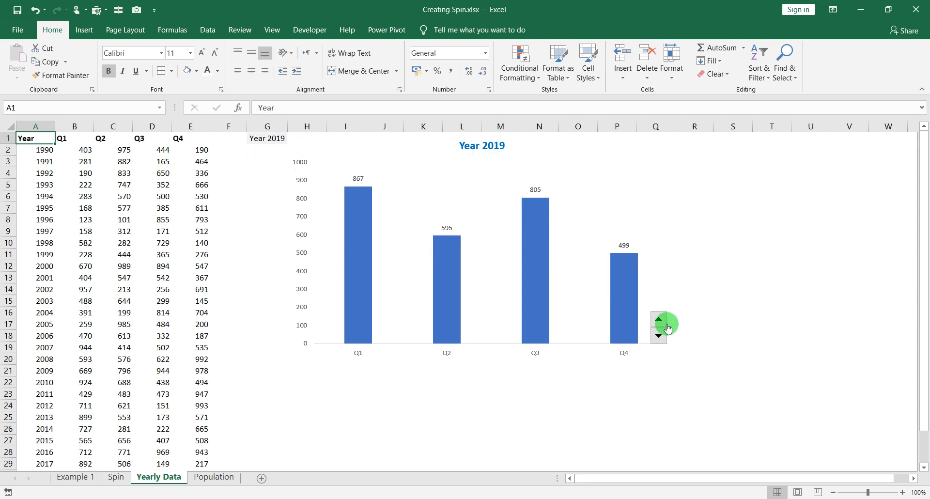
left_click(658, 320)
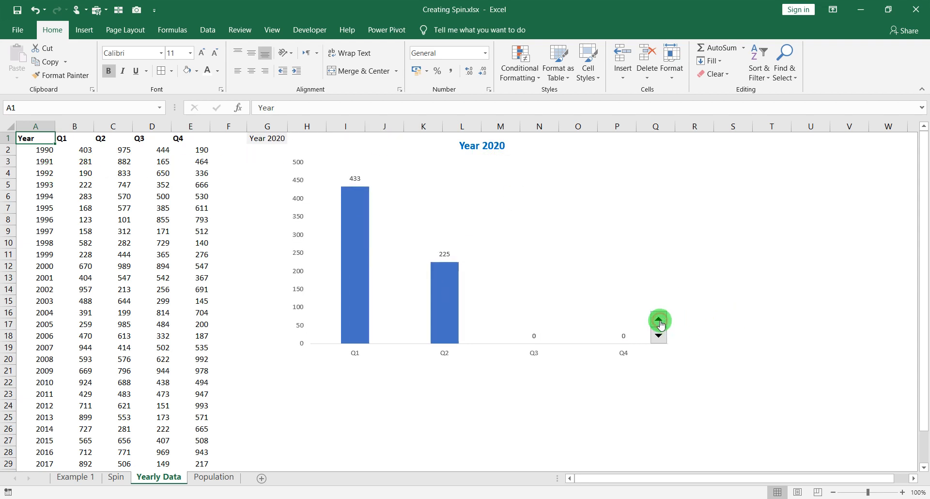
left_click(658, 339)
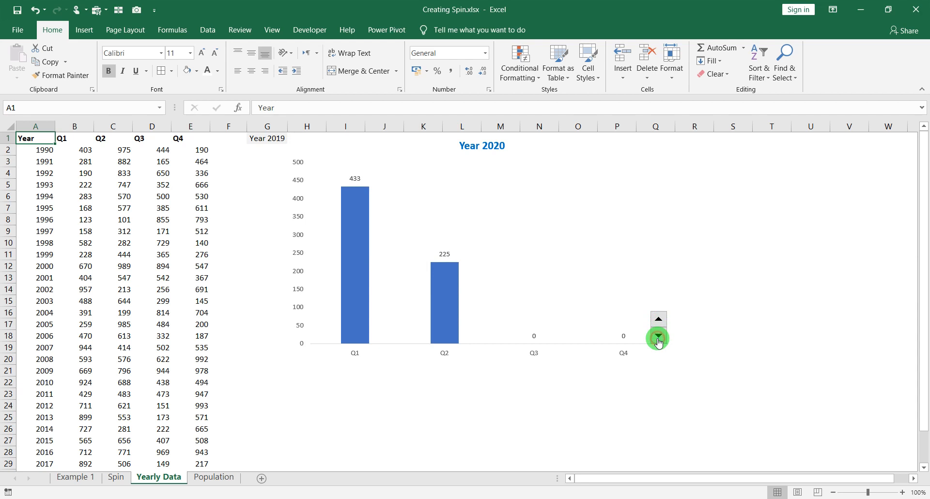
left_click(658, 336)
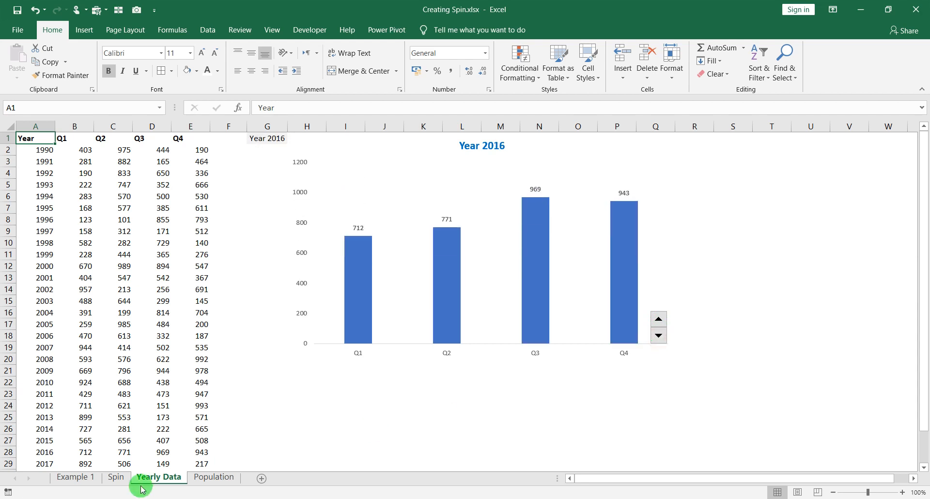
Step: Switch to Example 1 and step the green box back from Pune to Mumbai
left_click(75, 476)
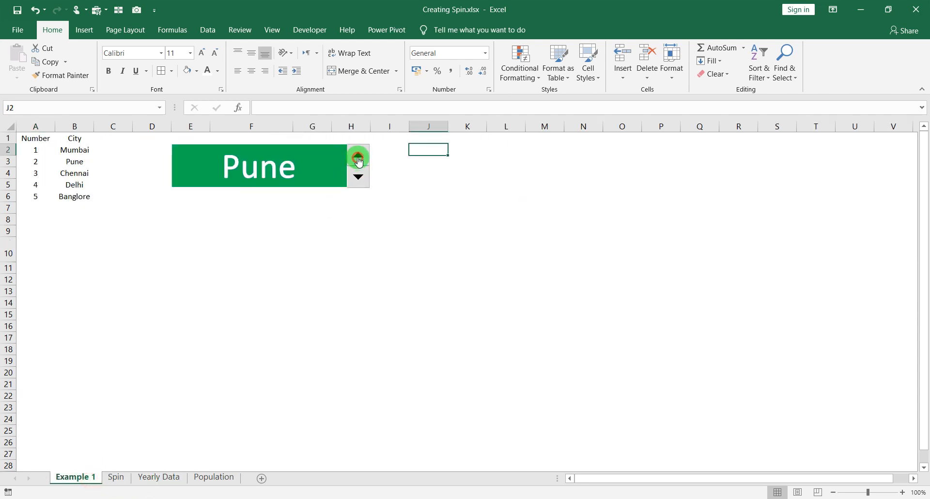
left_click(357, 156)
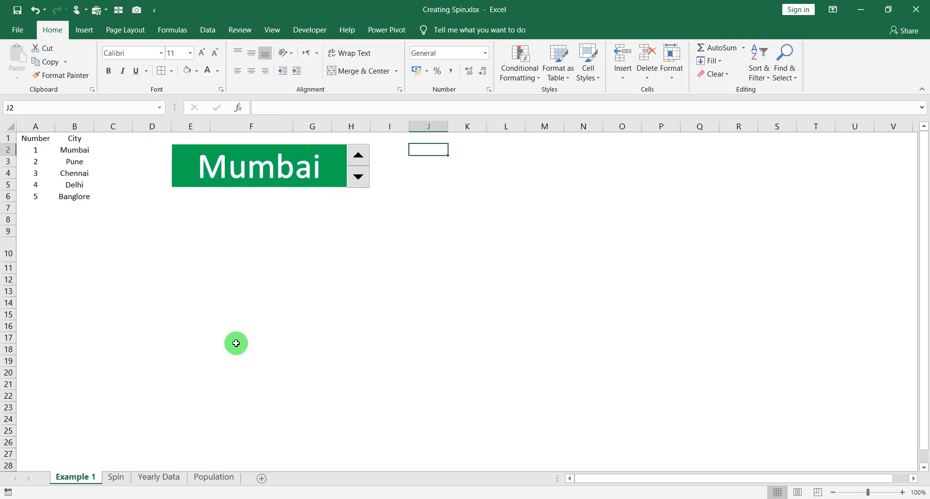
mouse_move(177, 415)
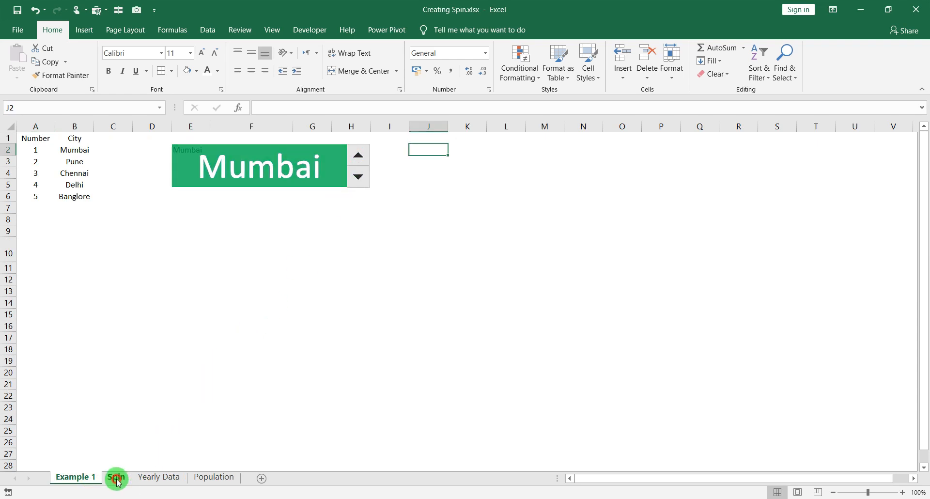
Step: On the Spin sheet, open the Developer tab's Insert controls gallery
left_click(116, 476)
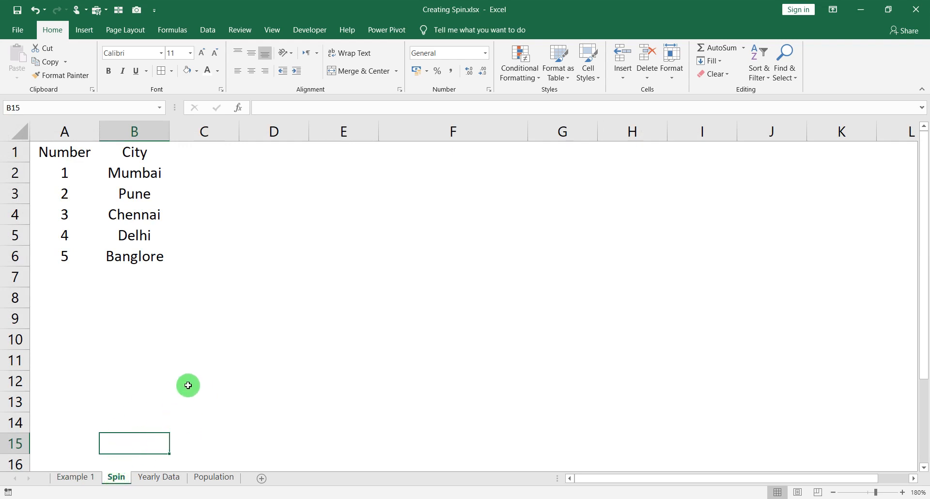
mouse_move(198, 257)
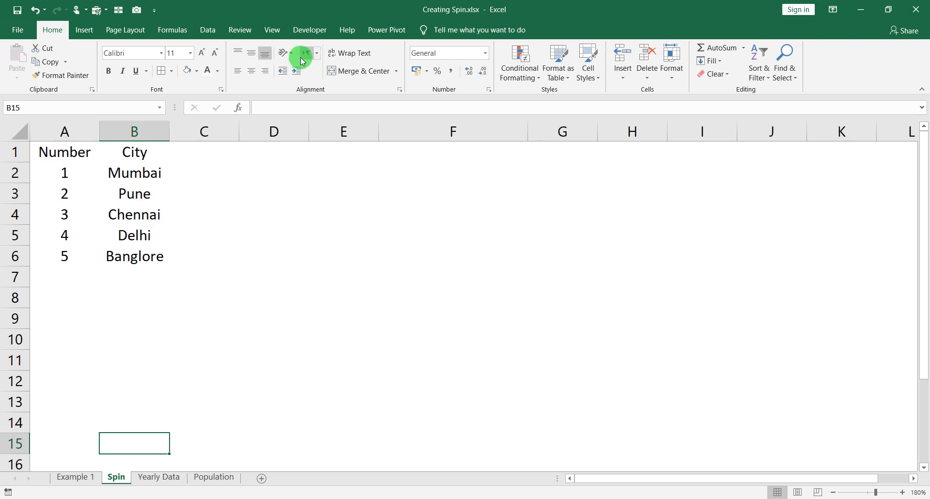
left_click(309, 30)
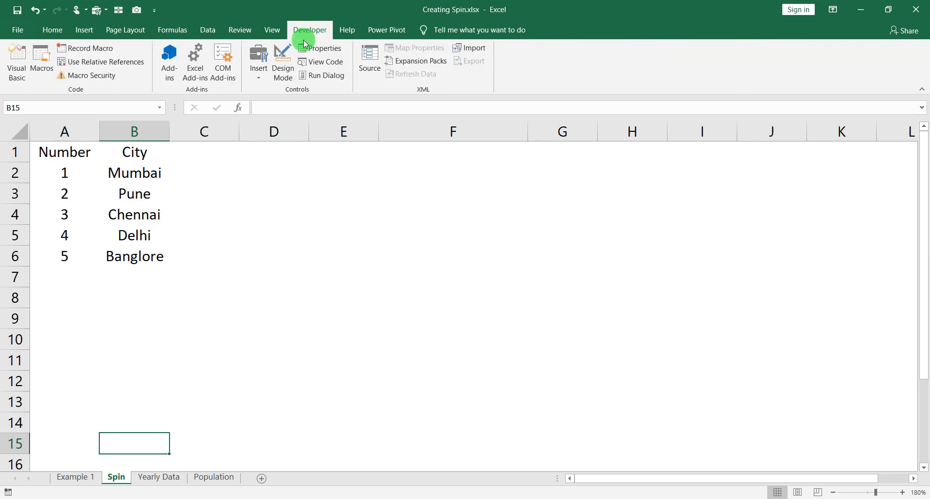
left_click(257, 59)
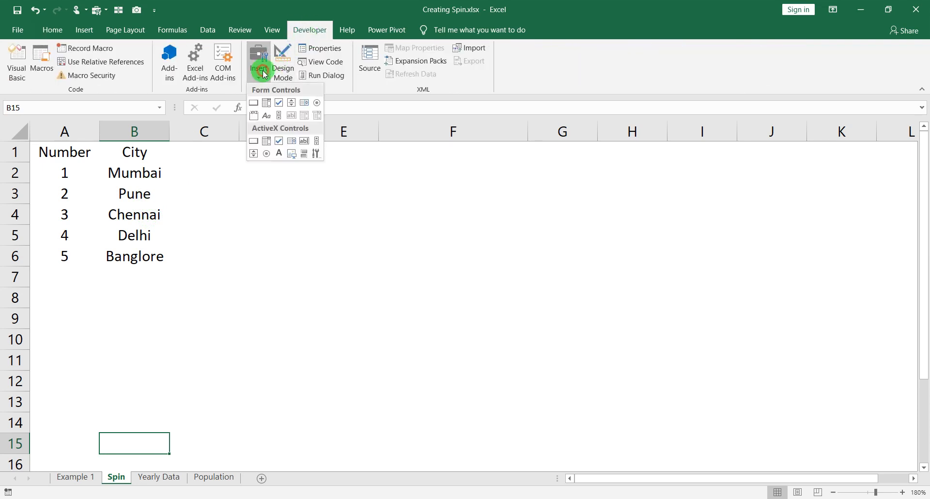
mouse_move(291, 106)
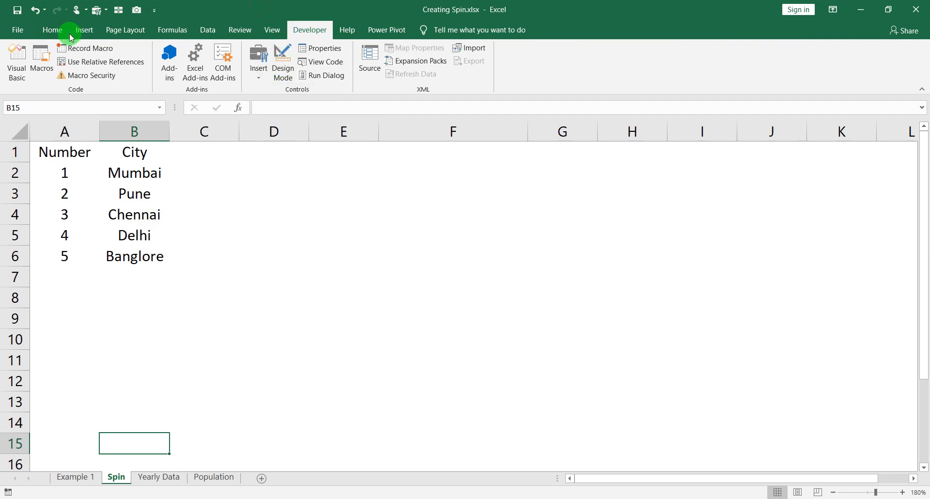
left_click(17, 30)
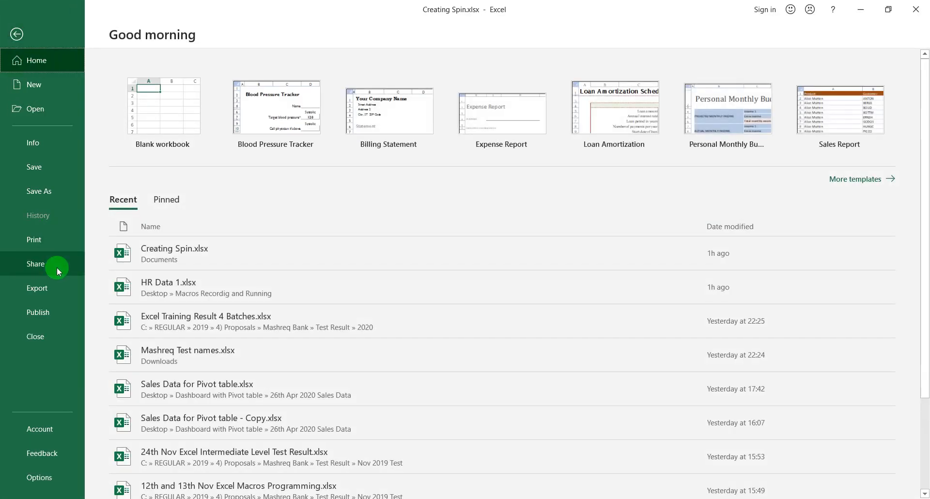
mouse_move(52, 476)
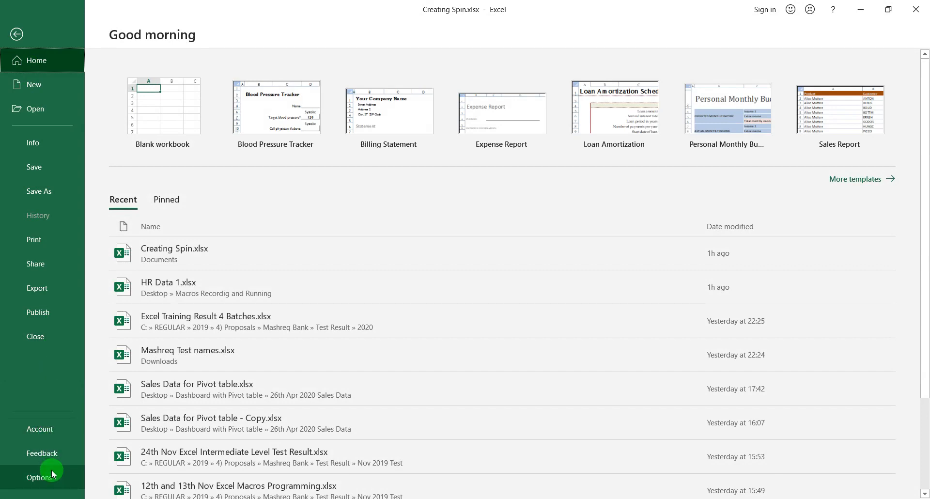
left_click(39, 477)
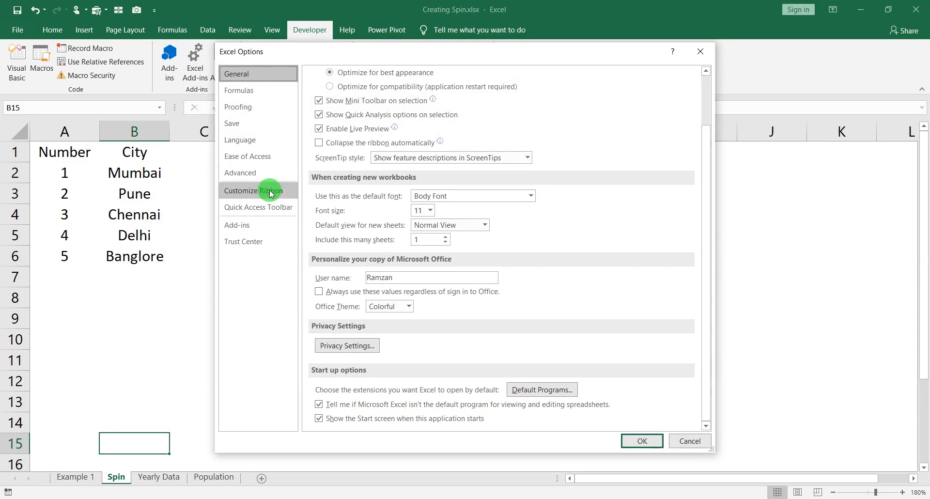
left_click(257, 190)
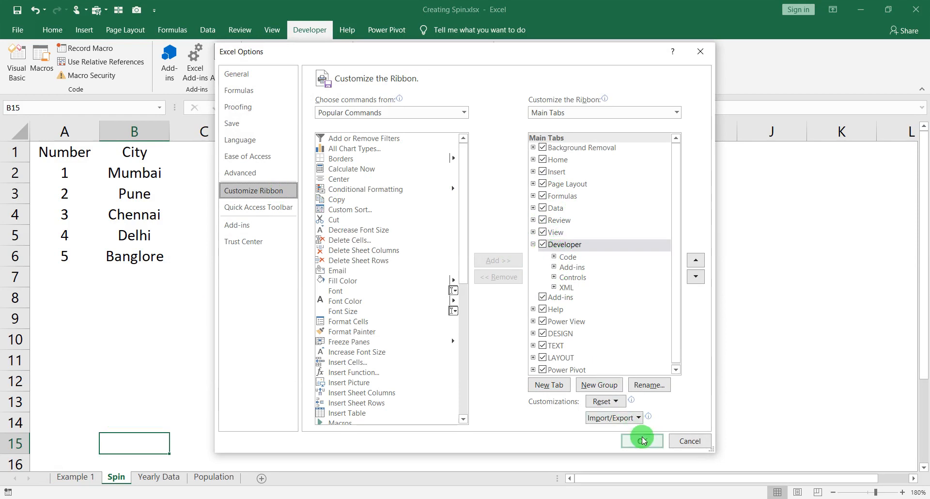
left_click(641, 440)
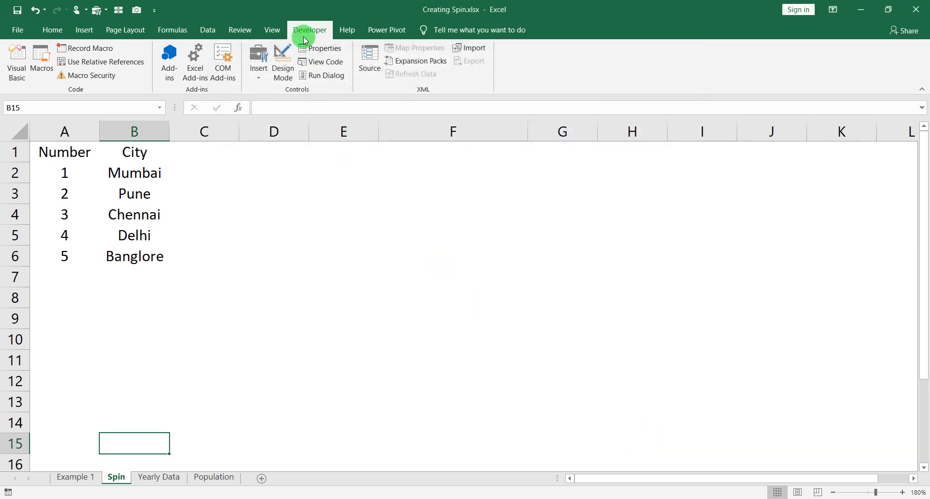
mouse_move(258, 63)
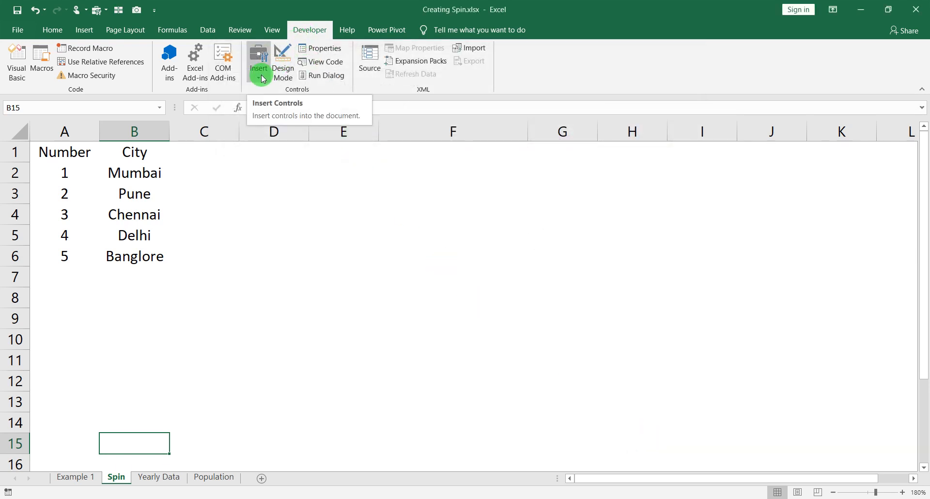
Step: Draw a Spin Button form control in column G near rows 2–3 and test it
left_click(258, 62)
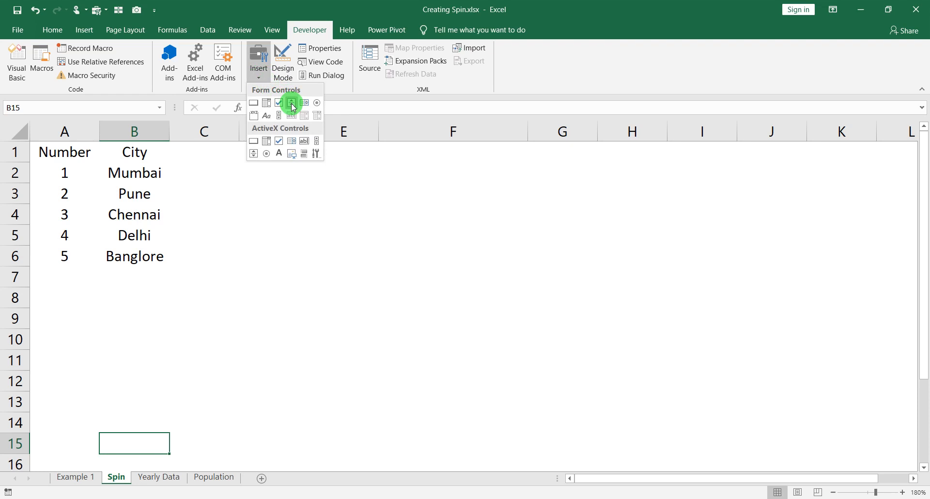
mouse_move(291, 102)
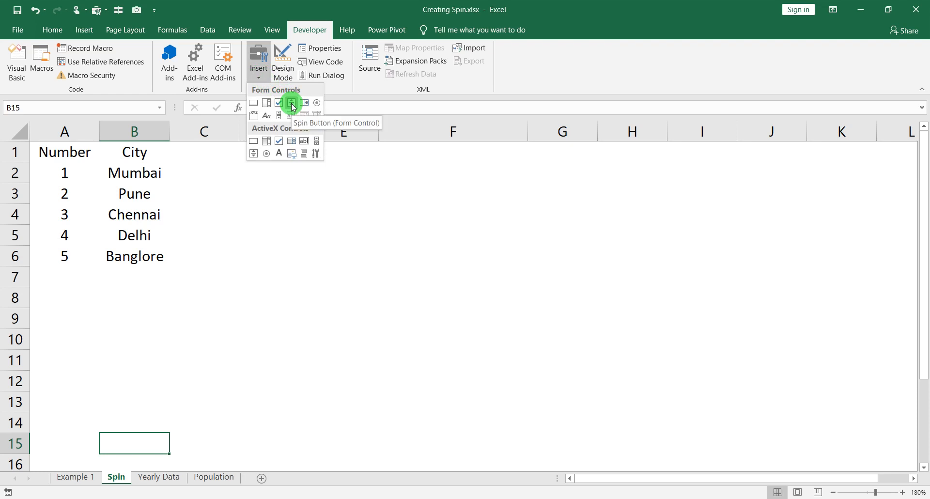
left_click(291, 102)
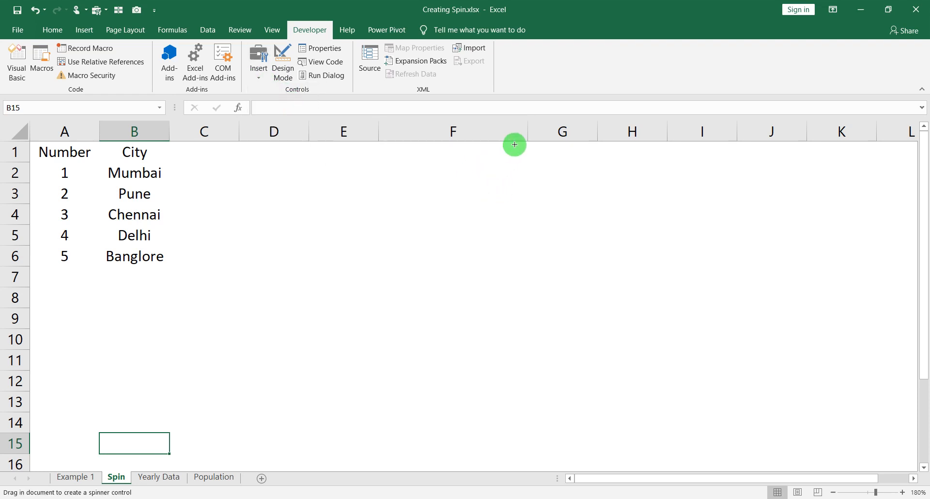
left_click_drag(514, 145, 562, 207)
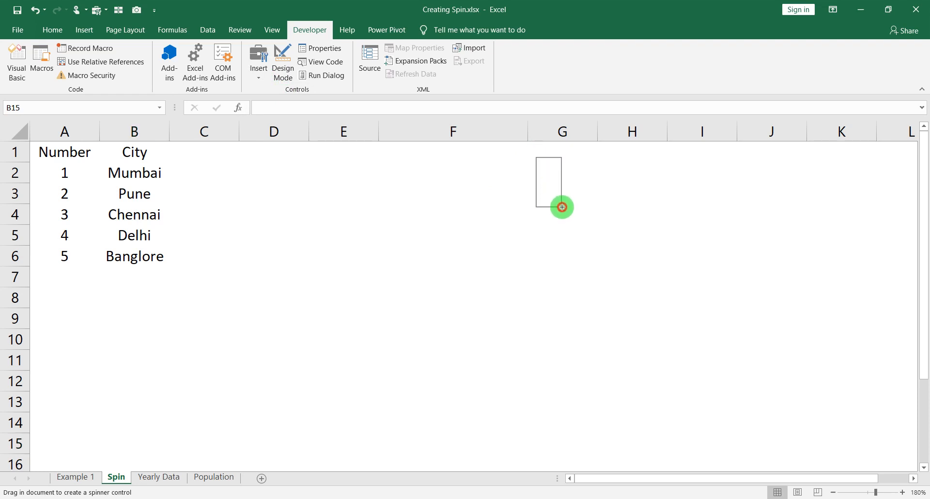
left_click_drag(549, 157, 561, 214)
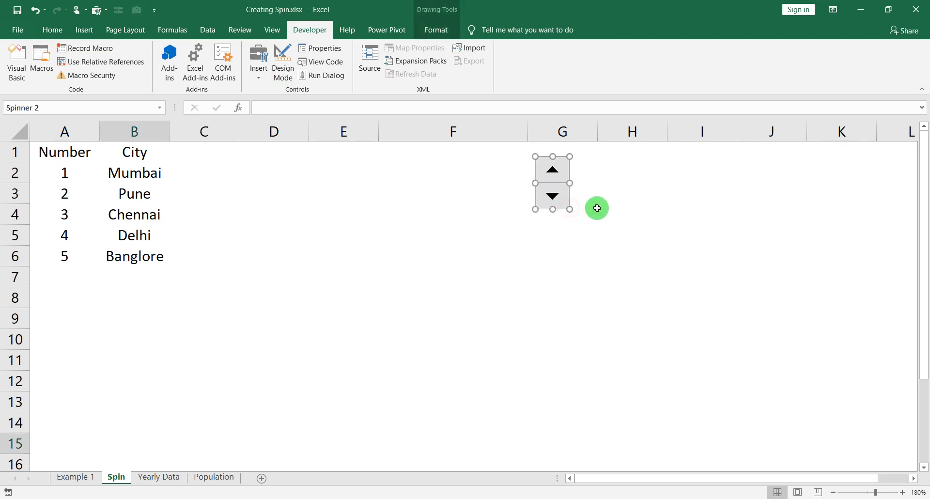
left_click(631, 193)
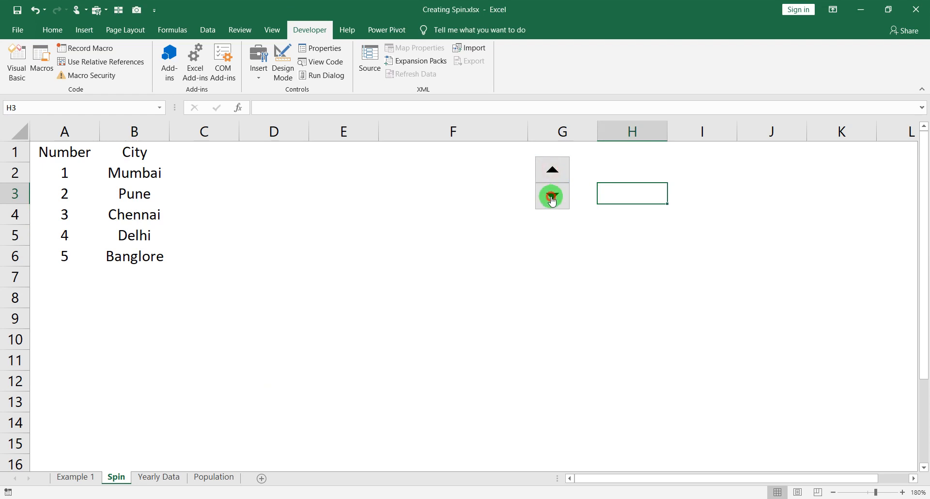
left_click(552, 198)
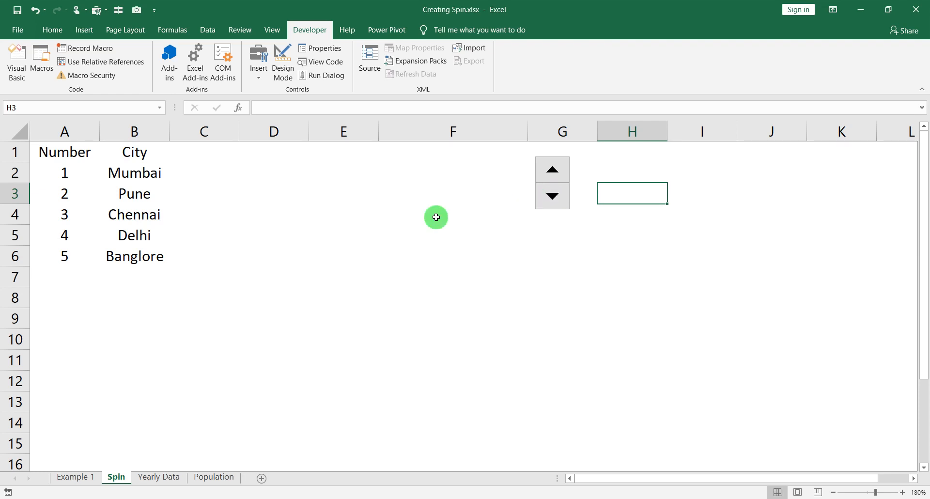
mouse_move(262, 179)
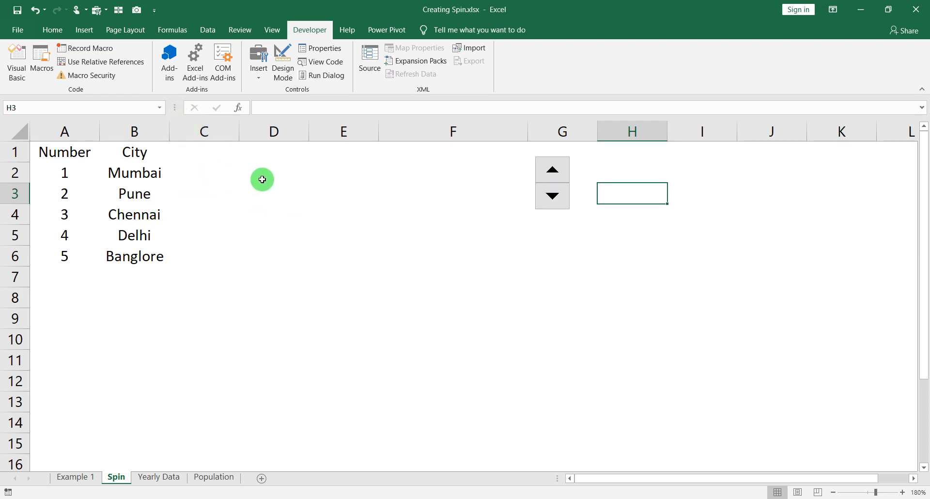
mouse_move(269, 177)
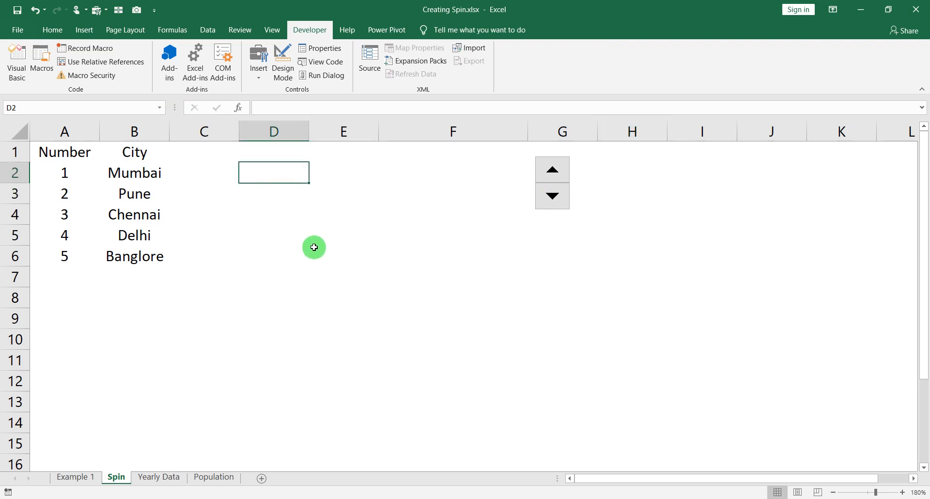
Step: Enter =B2 in D2 so it shows Mumbai, then check the formula
type("=")
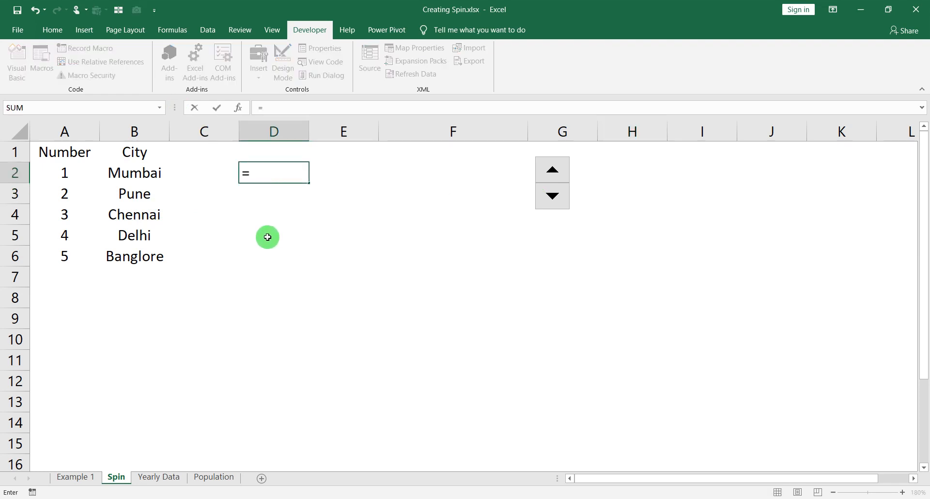
left_click(134, 172)
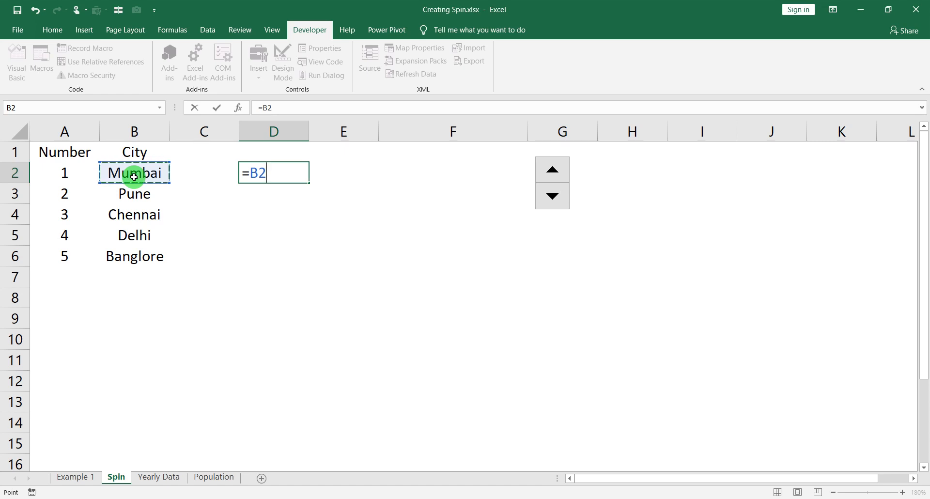
key("Enter")
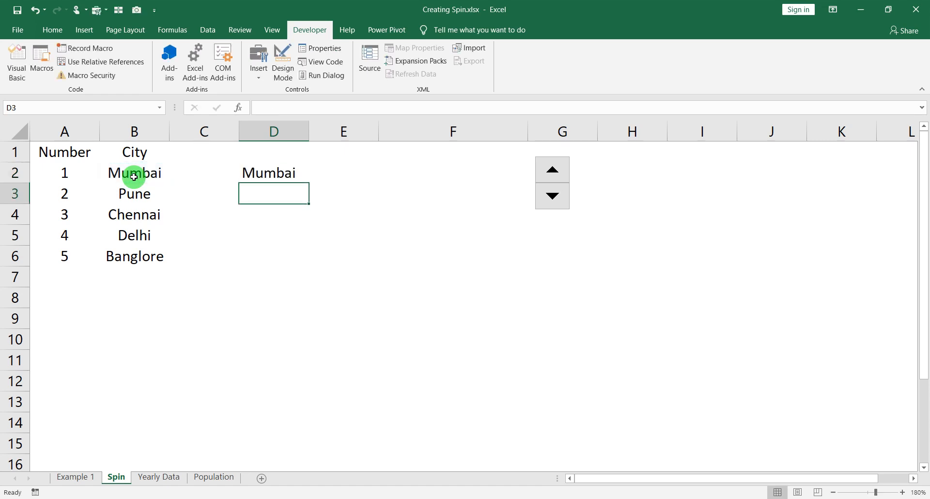
mouse_move(254, 174)
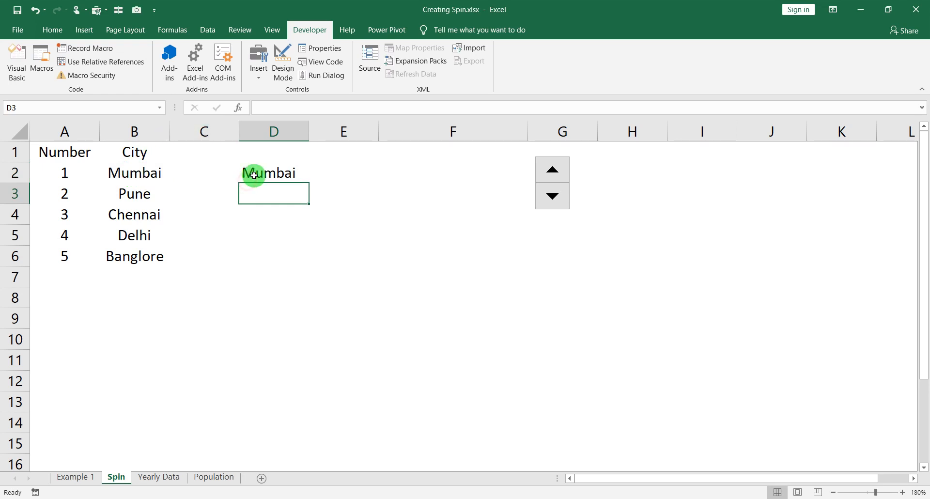
left_click(274, 172)
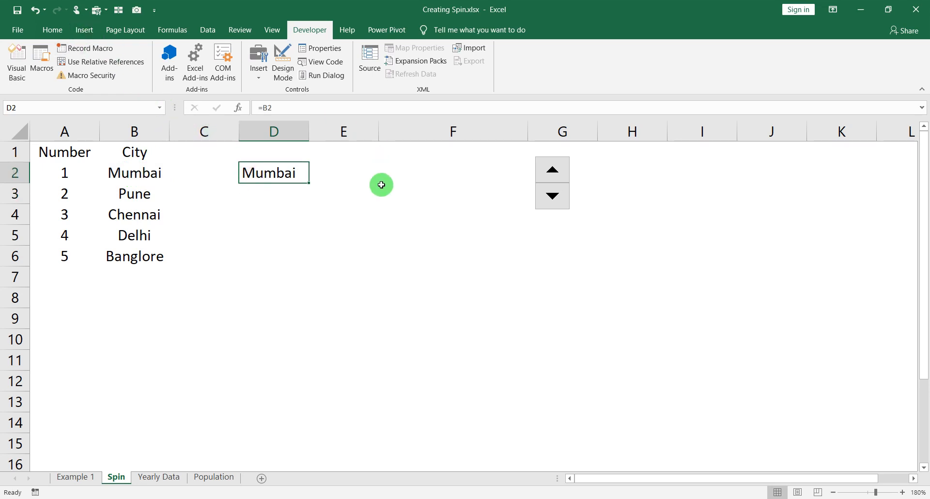
left_click(83, 30)
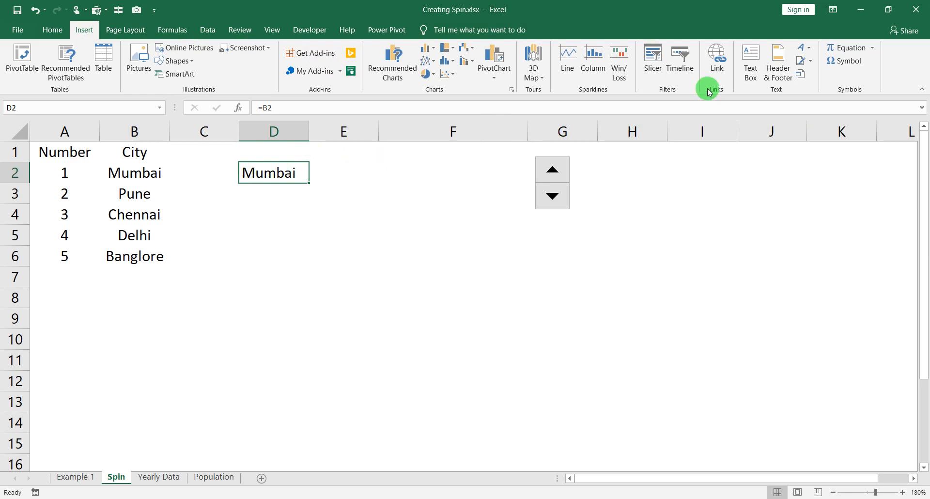
Step: Draw a text box across E2:F3 reaching the spin button and fill it green
left_click(749, 61)
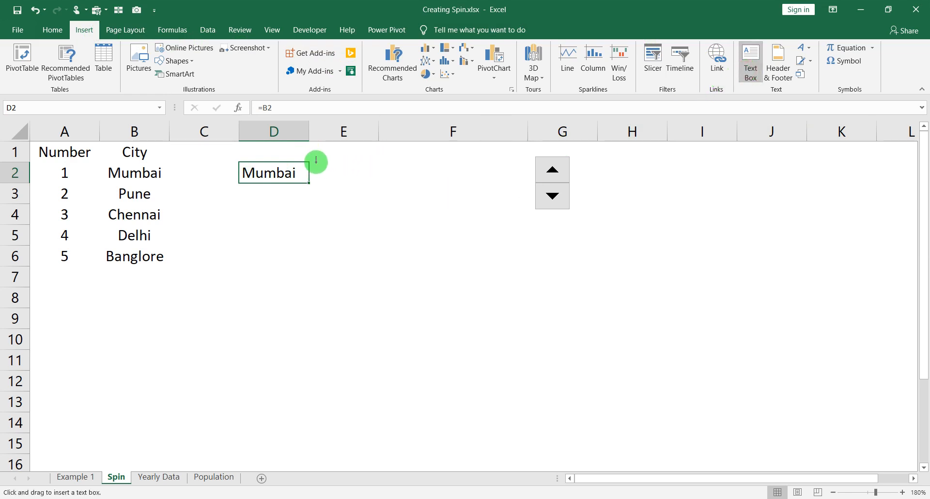
left_click_drag(317, 161, 501, 217)
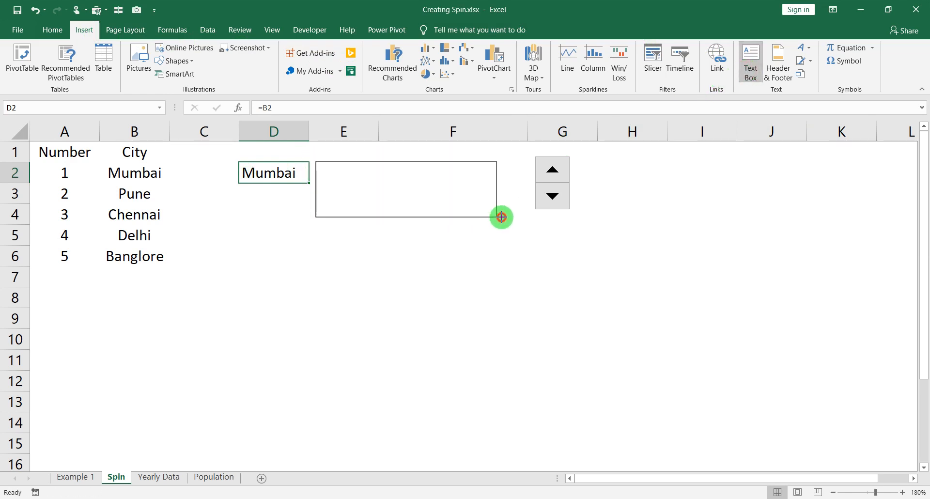
left_click_drag(502, 216, 528, 215)
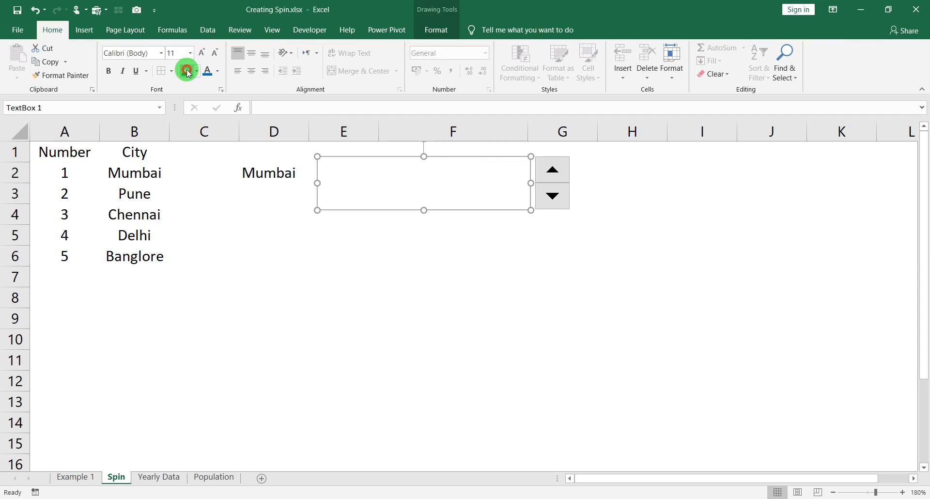
left_click(184, 72)
type("=")
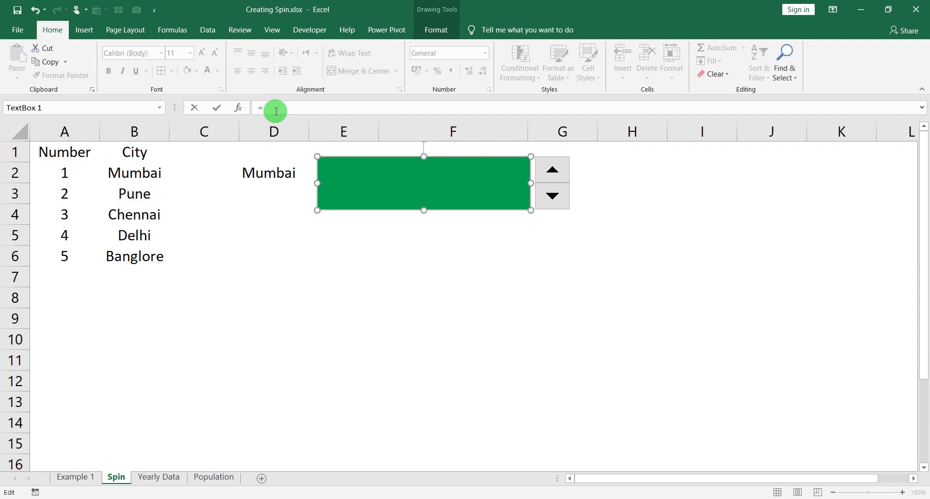
Step: Link the text box to D2 and format Mumbai as white, centred text
left_click(273, 173)
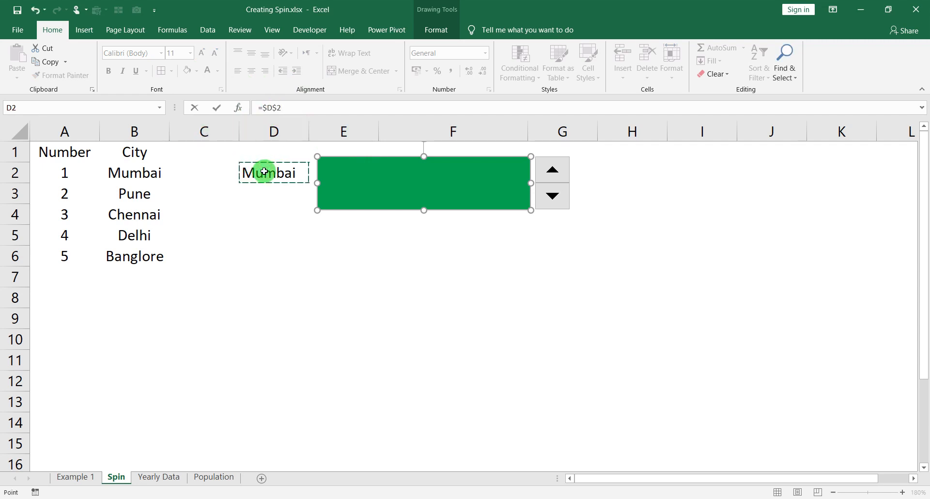
left_click(348, 159)
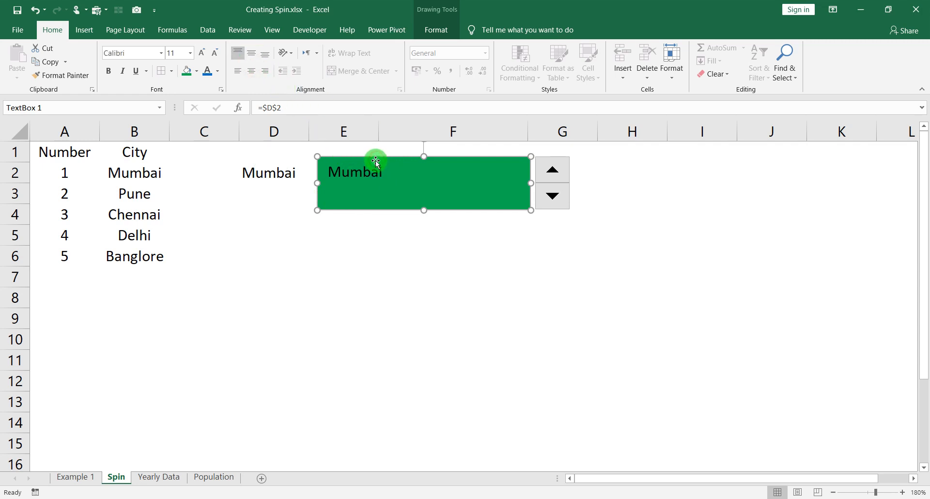
left_click(218, 71)
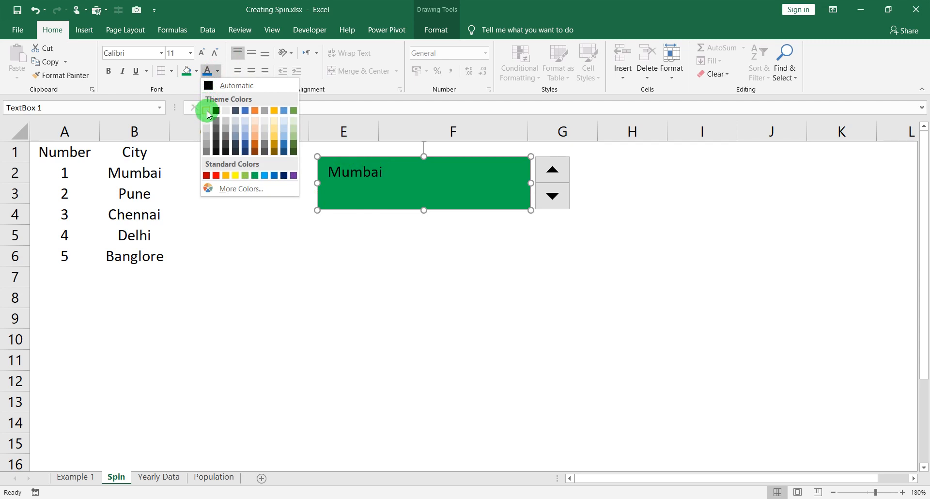
left_click(209, 111)
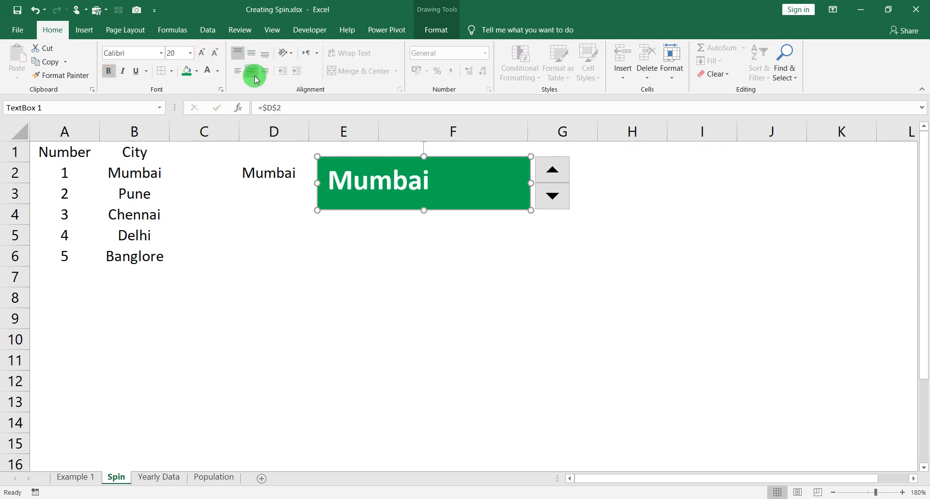
left_click(251, 54)
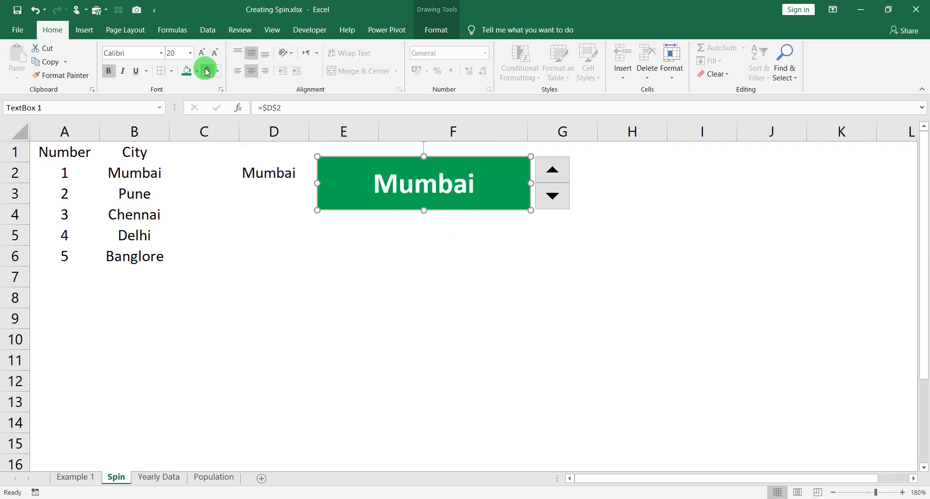
left_click(343, 256)
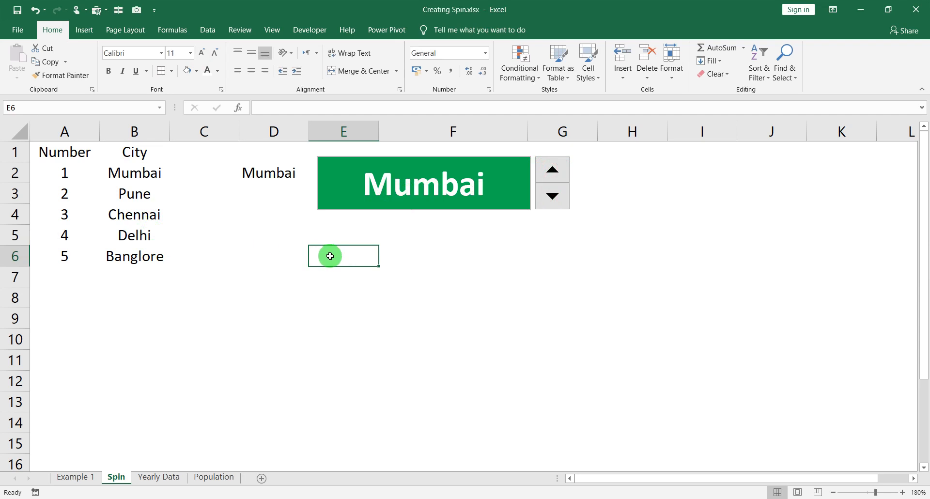
mouse_move(360, 238)
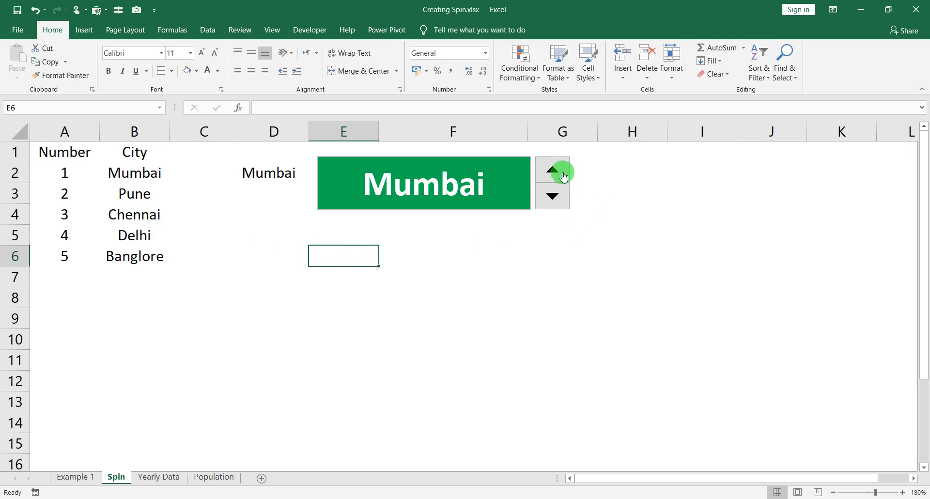
Step: Give the spinner minimum 1, maximum 5 and cell link $C$2 in Format Control
right_click(552, 169)
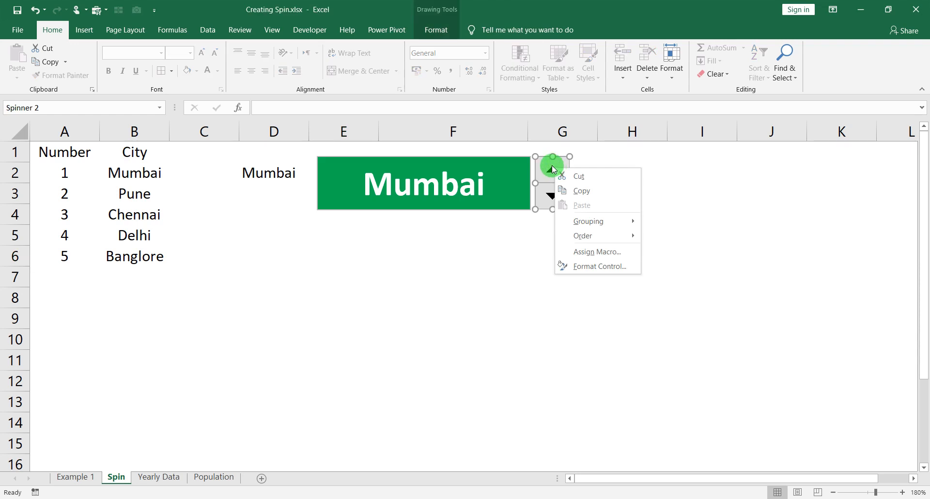
mouse_move(597, 266)
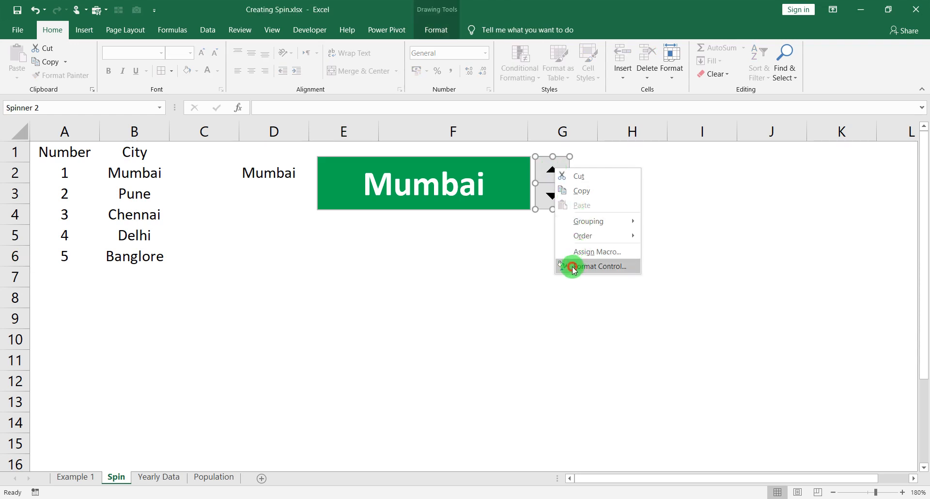
left_click(598, 266)
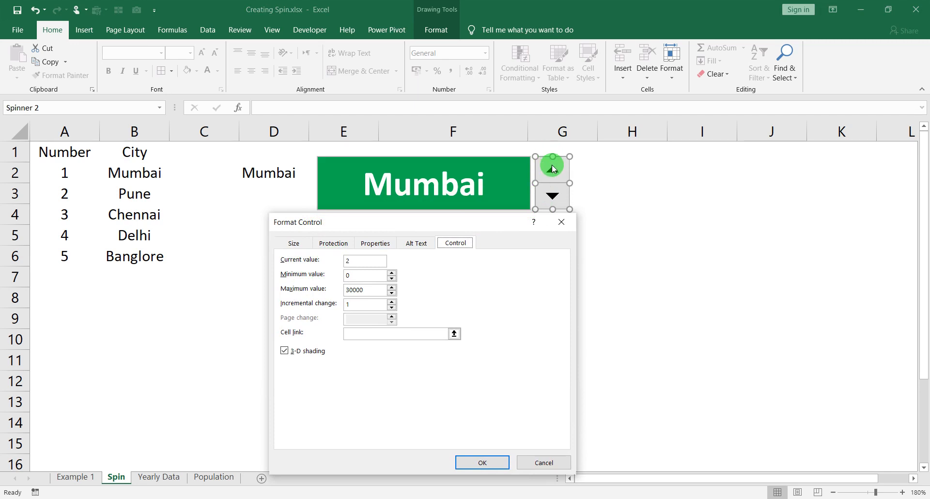
mouse_move(363, 259)
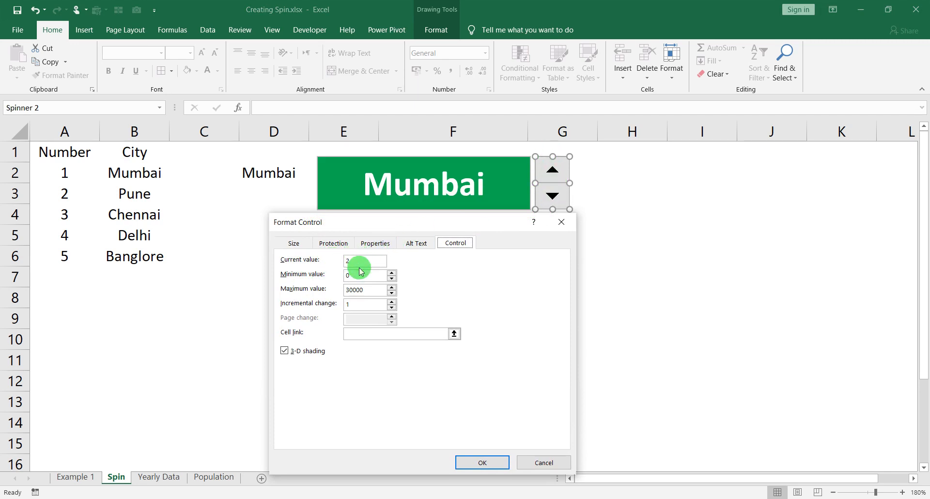
left_click(365, 275)
type("1")
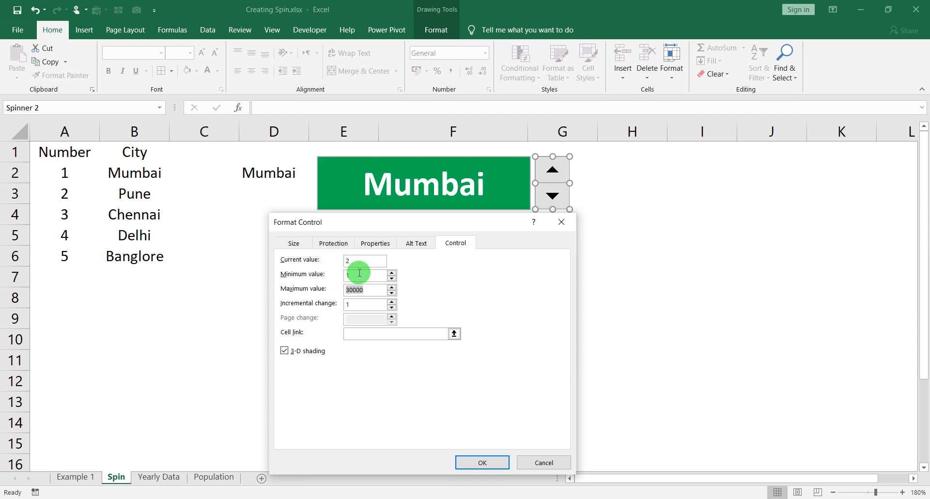
type("5")
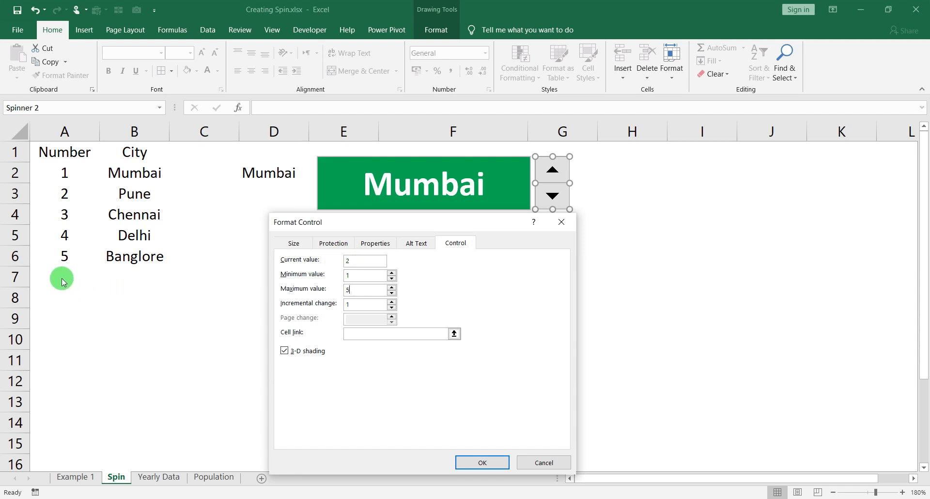
mouse_move(82, 428)
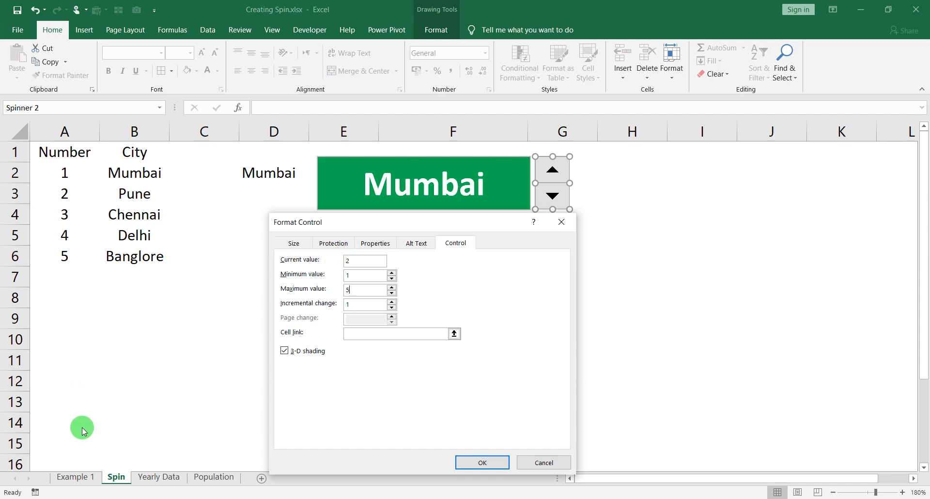
mouse_move(364, 319)
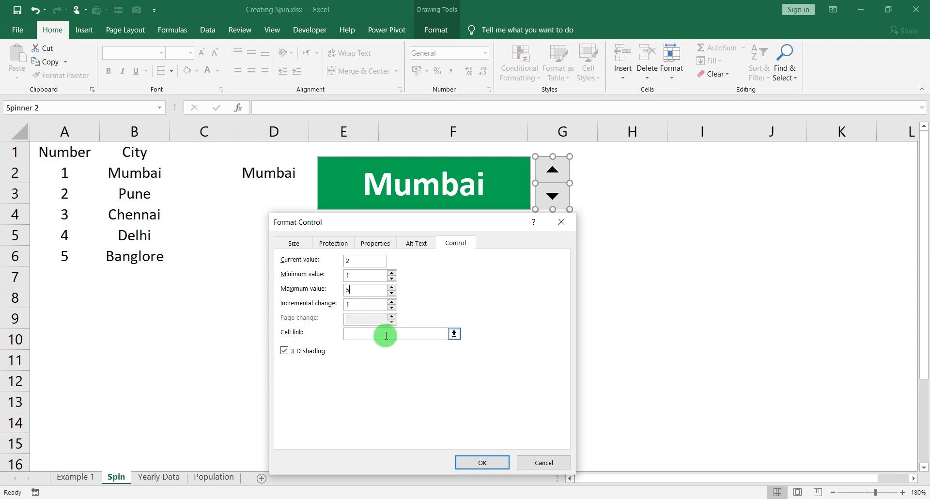
left_click(394, 333)
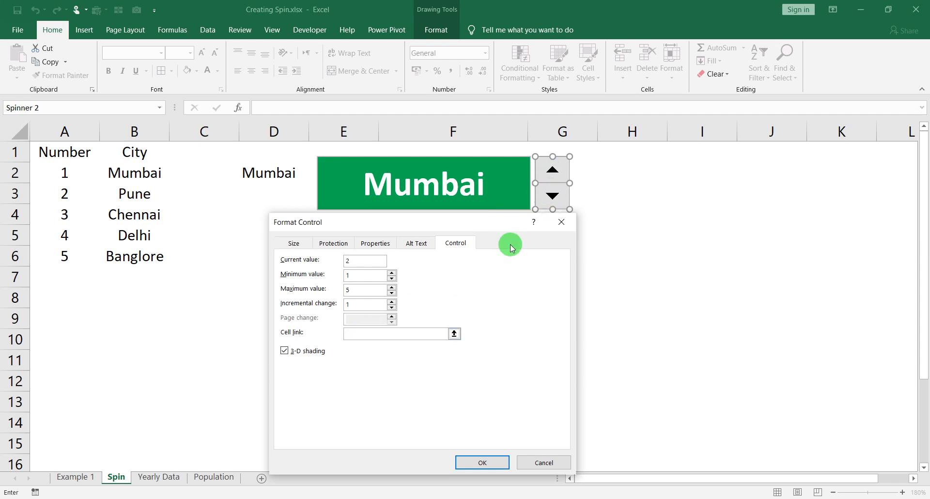
left_click(395, 333)
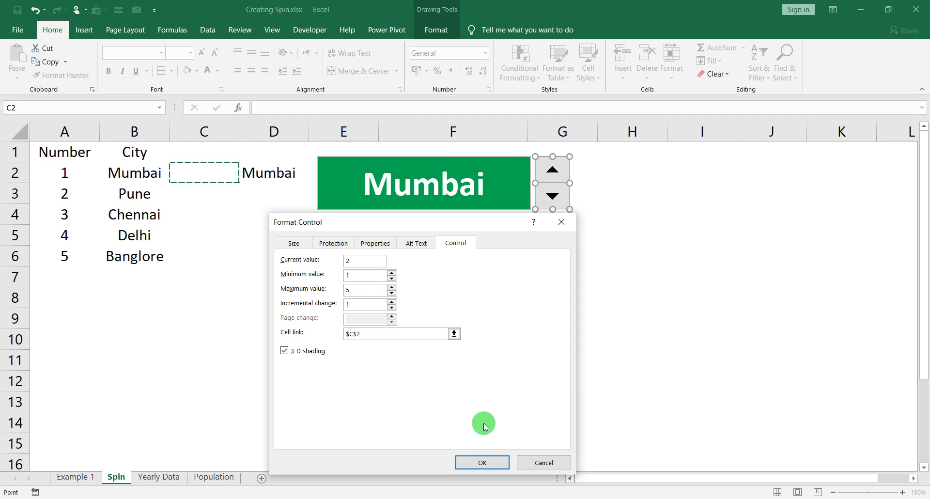
left_click(481, 465)
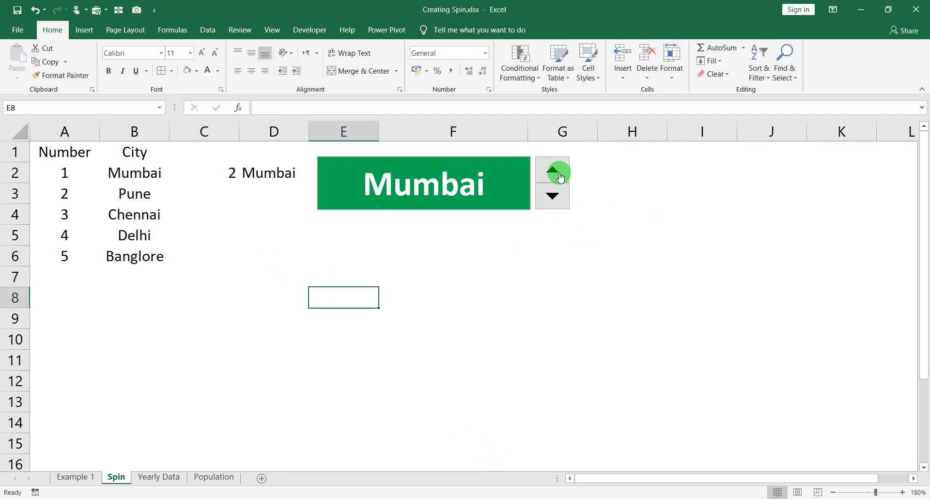
Step: Type =VLOOKUP(C2,A:B,2,0 into D2 using C2 and columns A:B
left_click(552, 172)
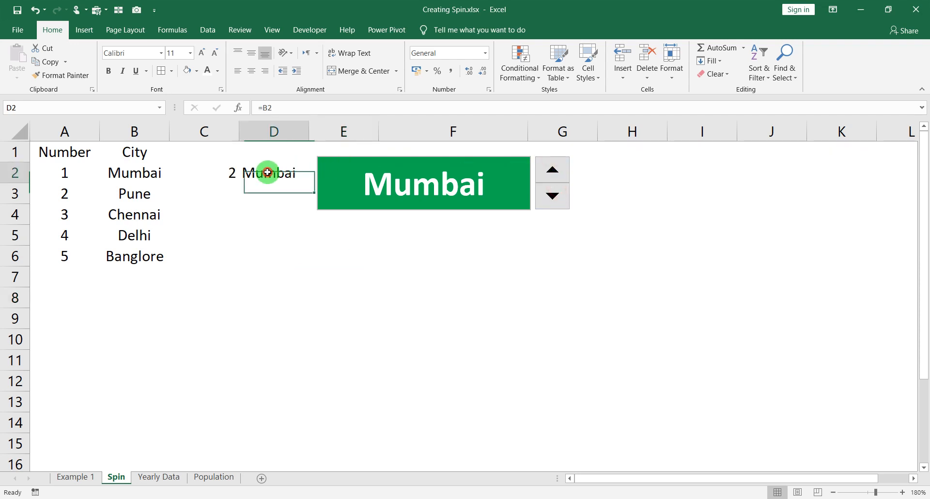
type("=v")
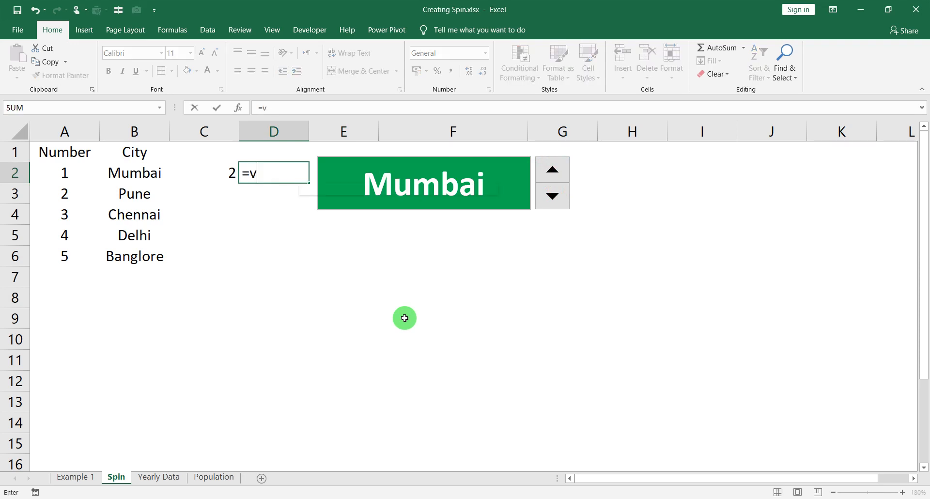
type("VLOOKUP(")
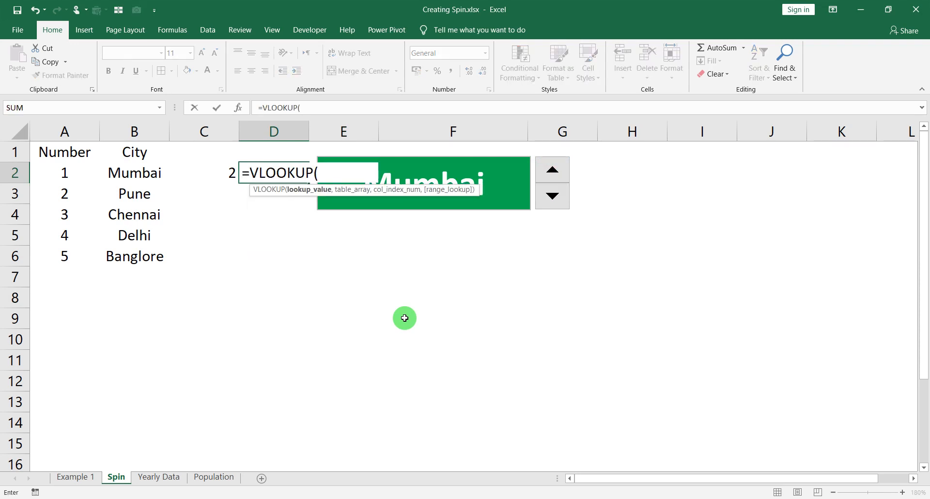
mouse_move(201, 162)
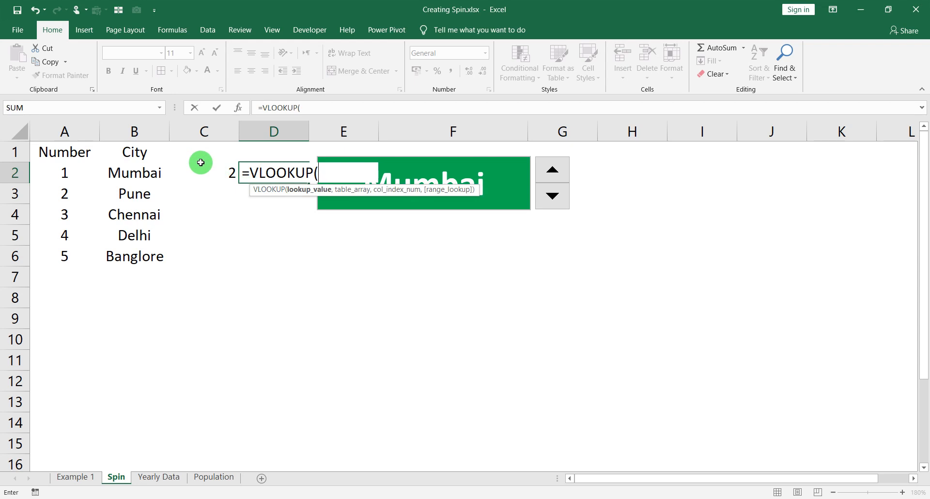
left_click(203, 172)
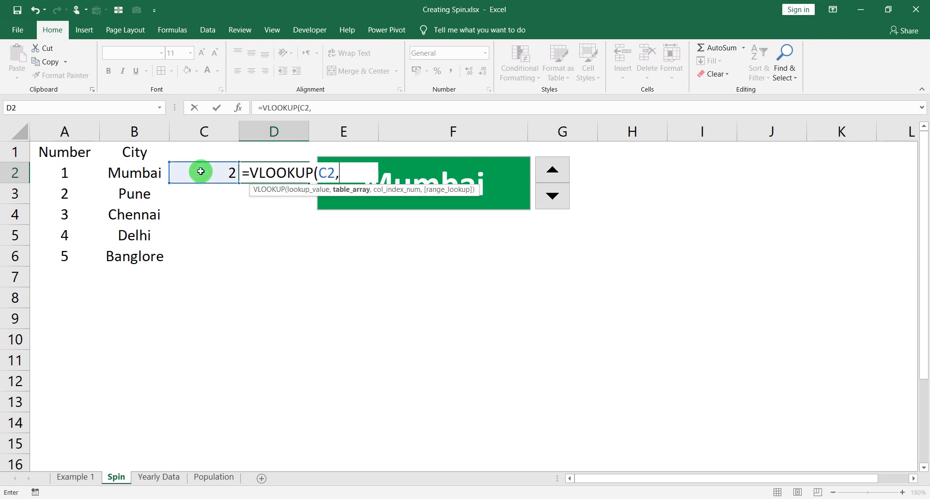
left_click(64, 131)
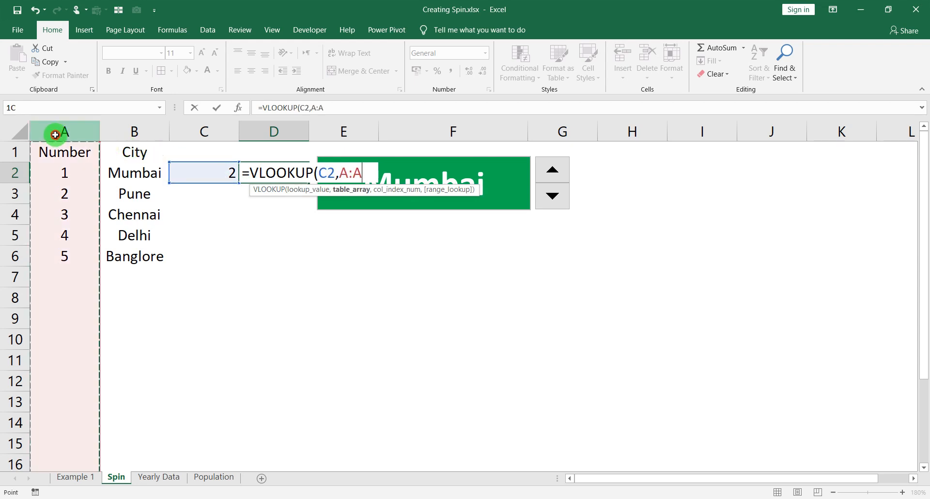
left_click_drag(64, 131, 134, 131)
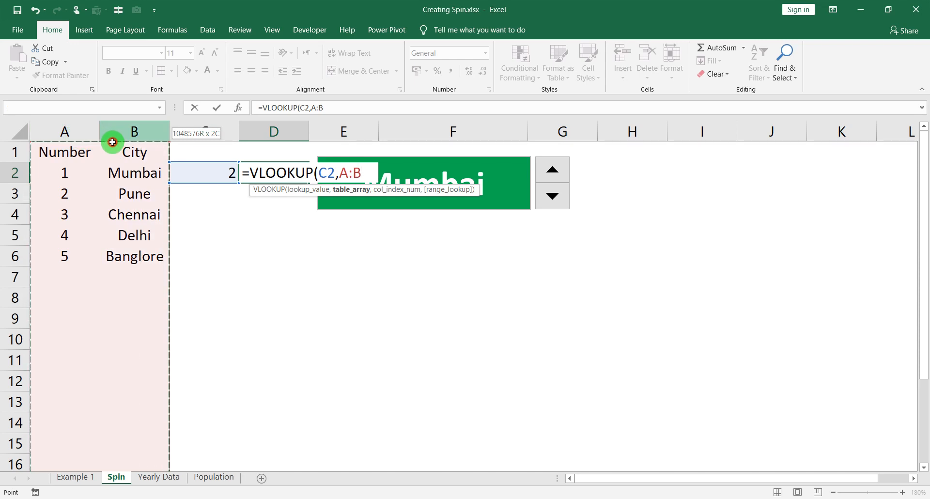
type(",2")
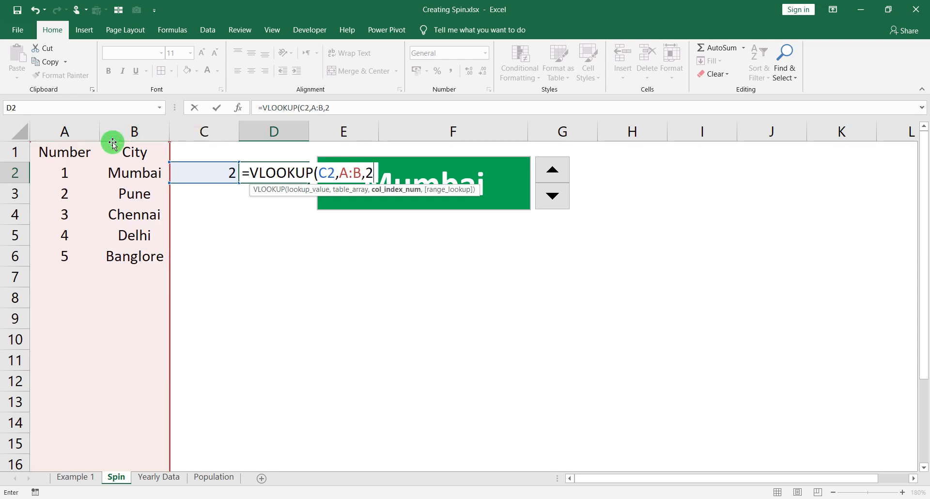
type(",0")
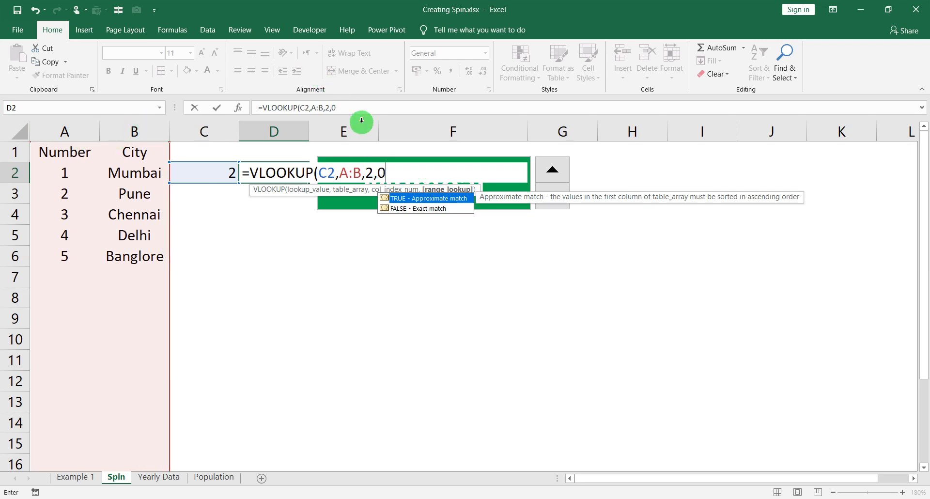
mouse_move(371, 178)
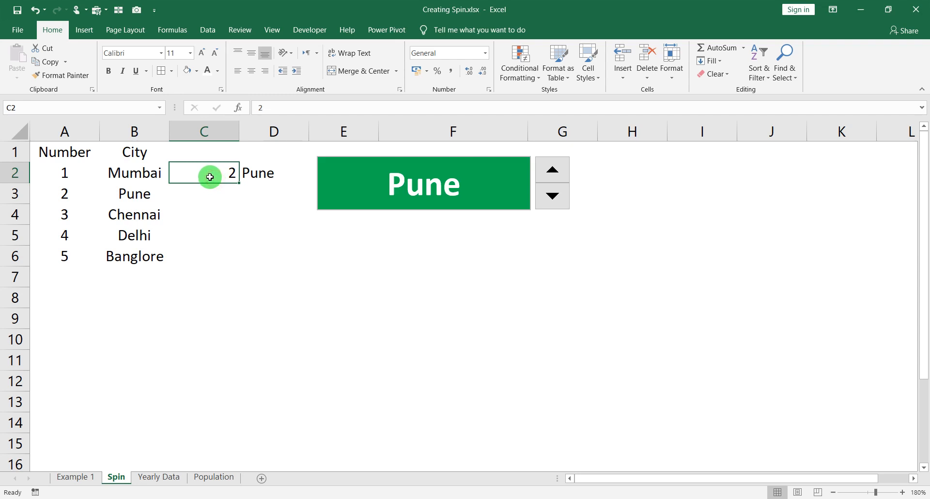
Step: Check D2's VLOOKUP, then step the spinner until C2 is 5 and Banglore shows
left_click(273, 172)
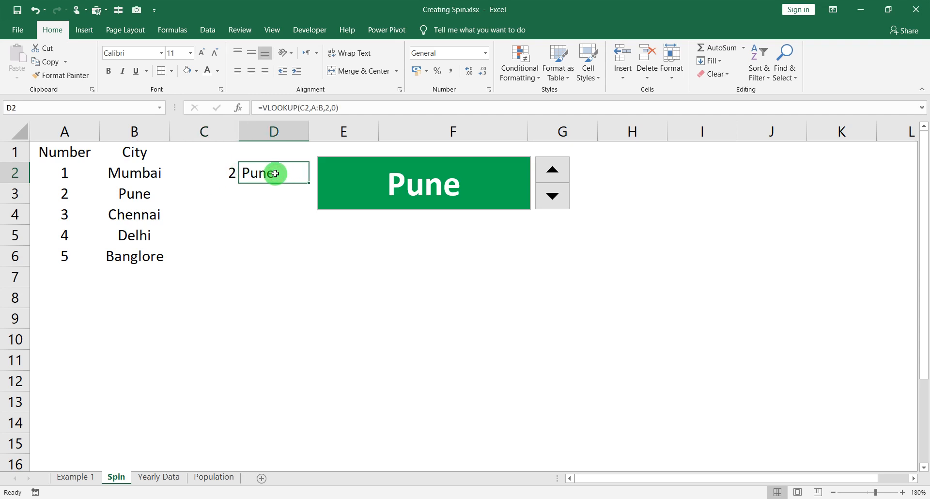
mouse_move(621, 131)
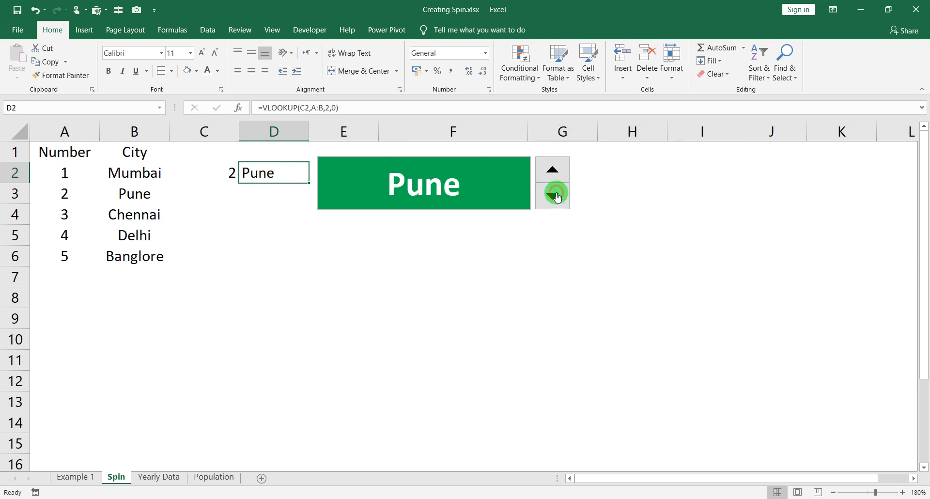
left_click(552, 196)
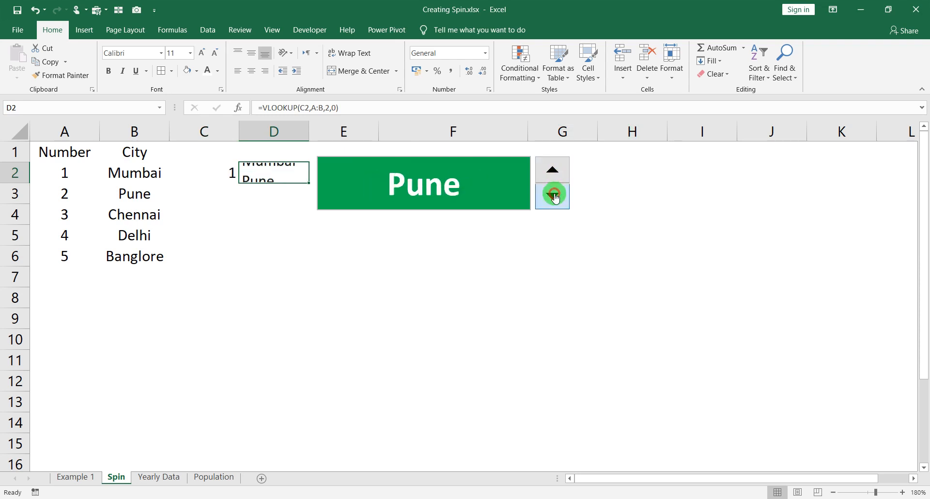
left_click(552, 169)
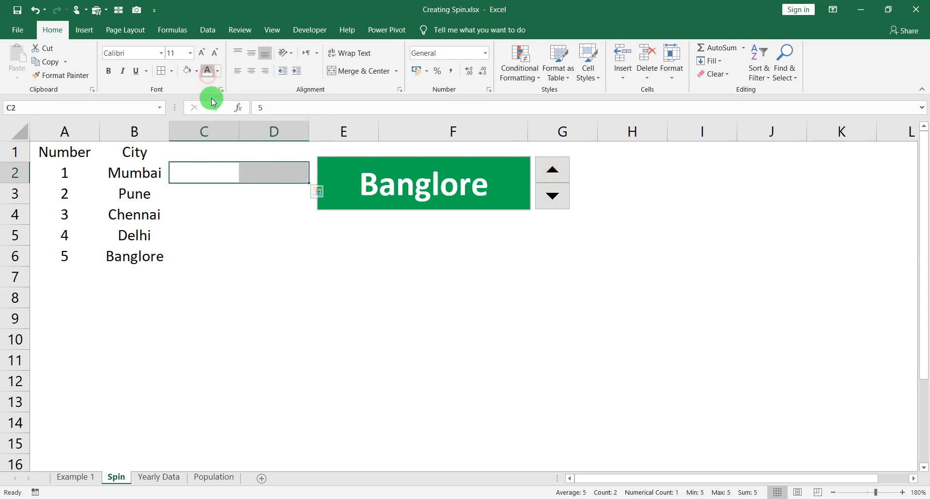
left_click(134, 173)
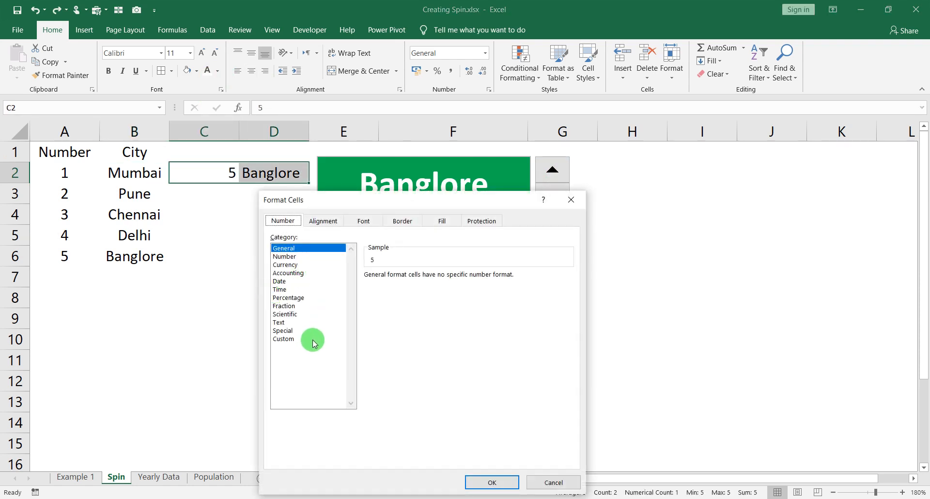
Step: Apply the ;;; custom format to C2:D2, then check the spinner still cycles cities (Pune)
left_click(283, 338)
type(";;;")
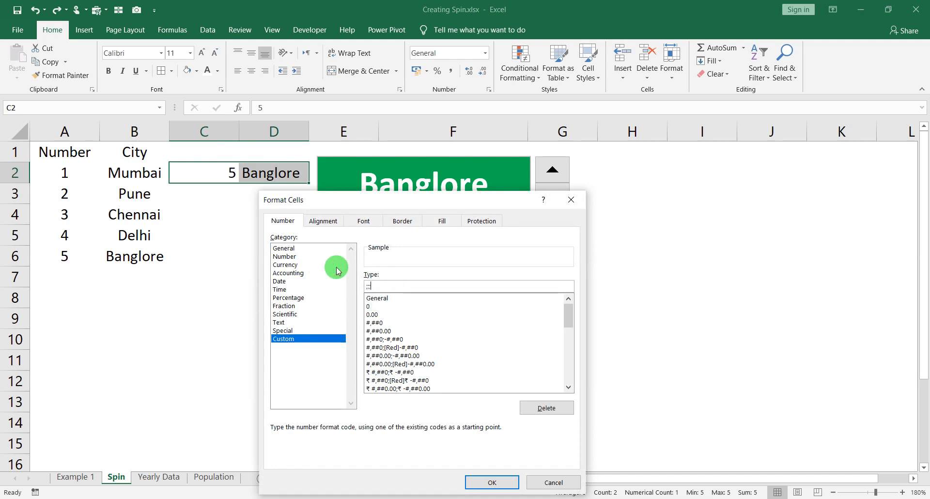
left_click(491, 482)
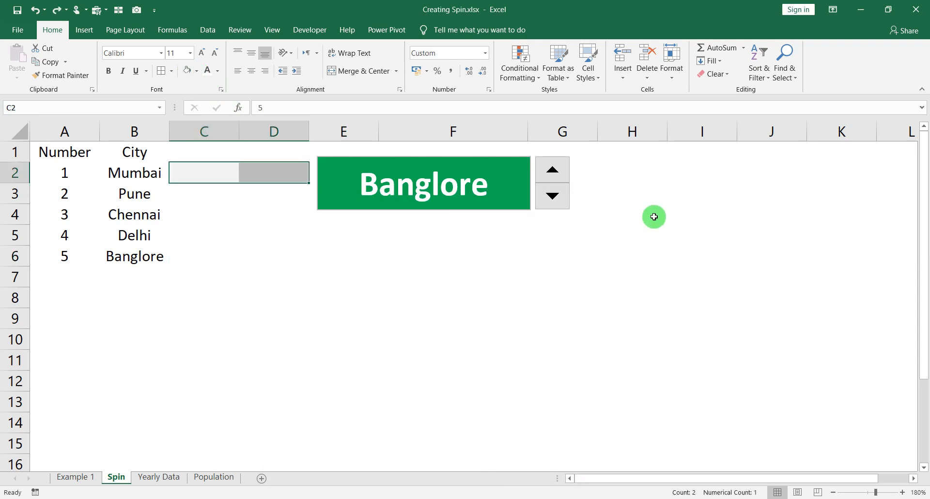
left_click(551, 197)
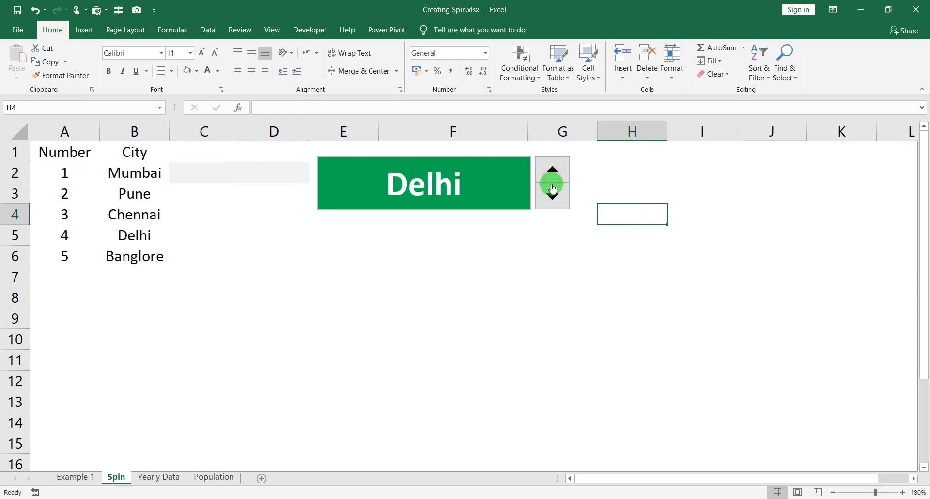
left_click(552, 195)
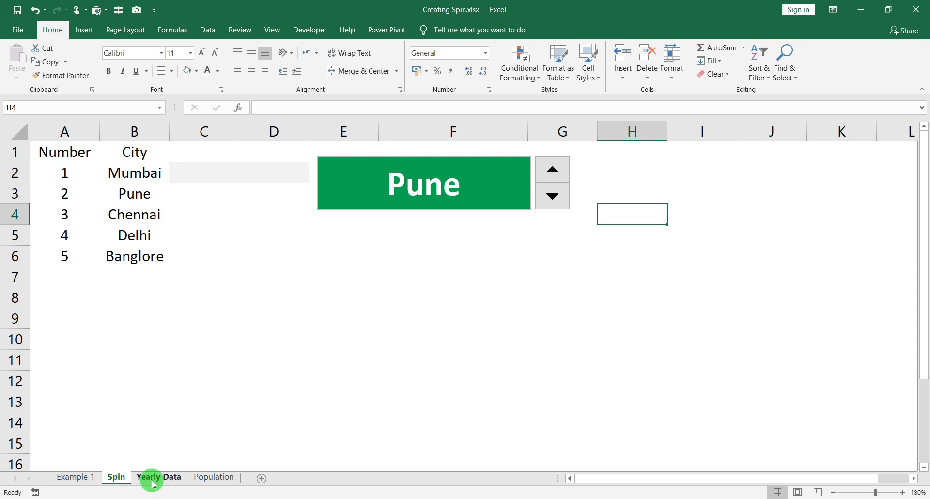
left_click(158, 476)
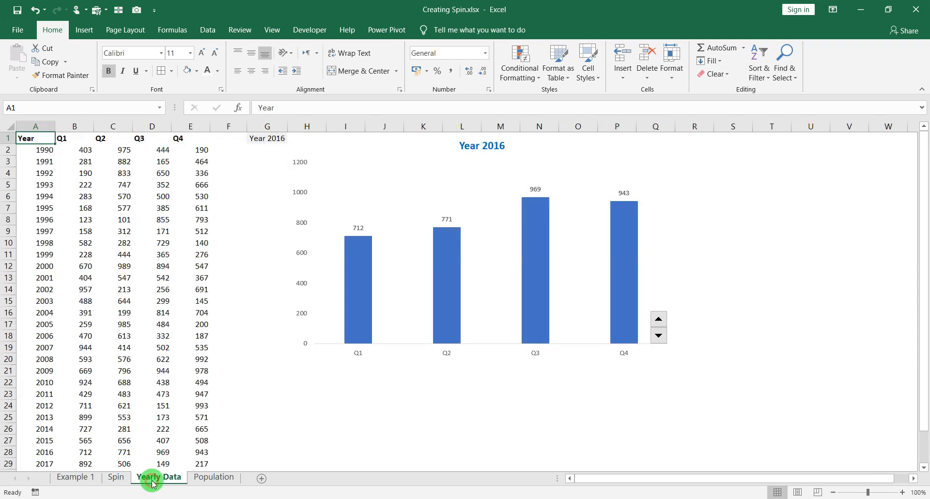
left_click(658, 317)
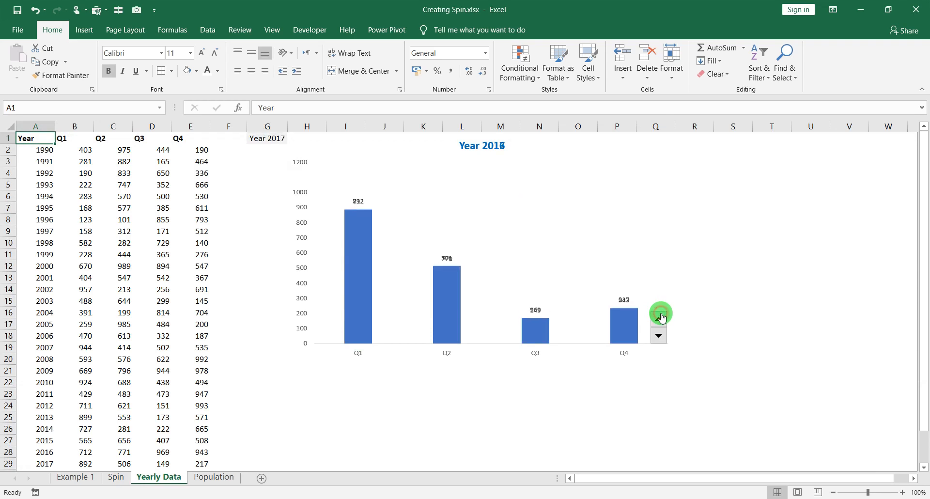
left_click(658, 320)
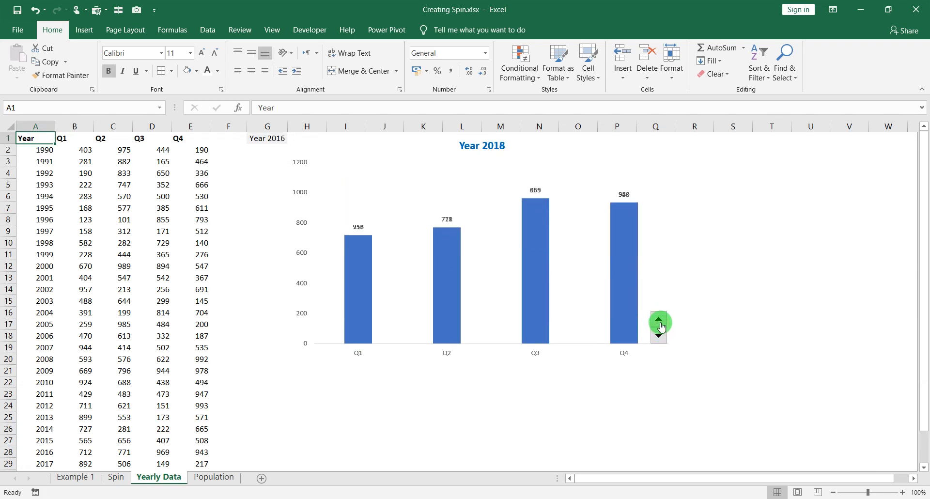
left_click(659, 335)
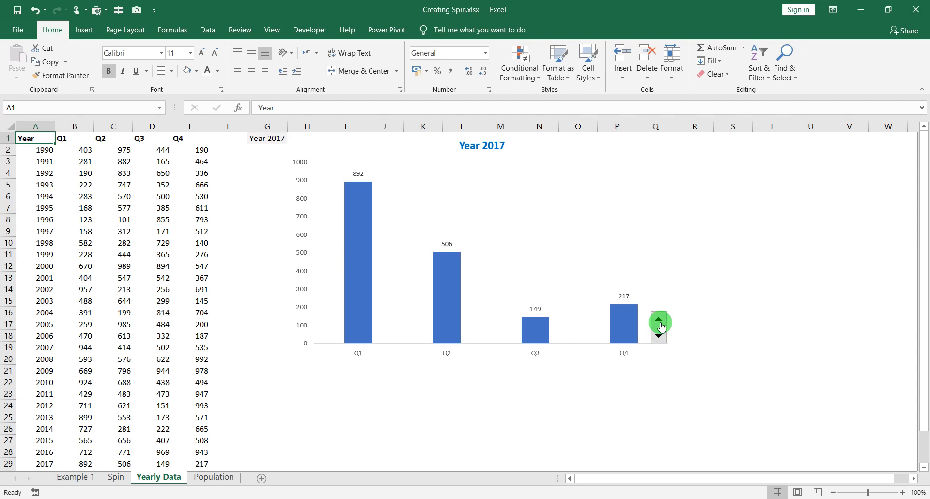
left_click(117, 477)
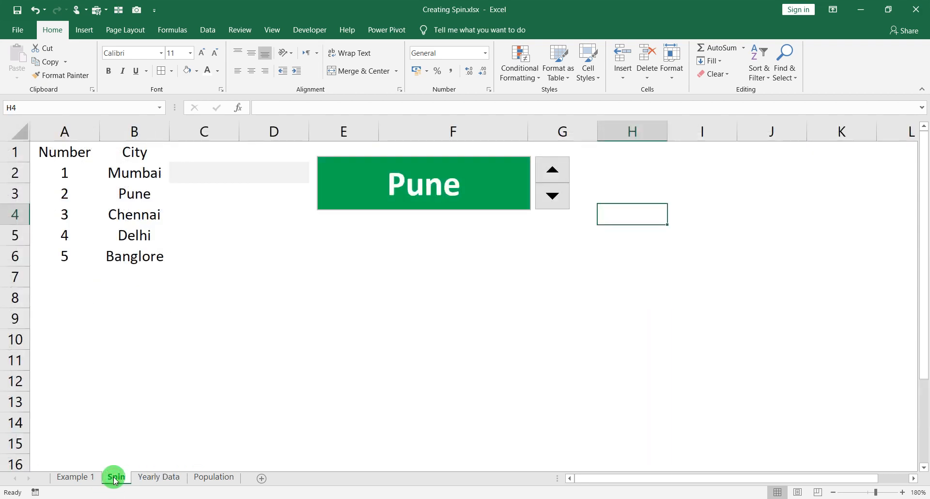
left_click(115, 477)
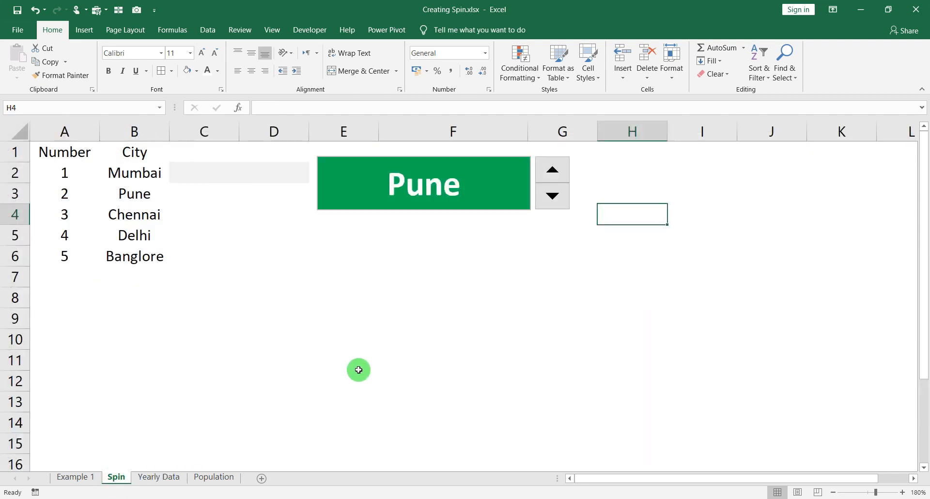